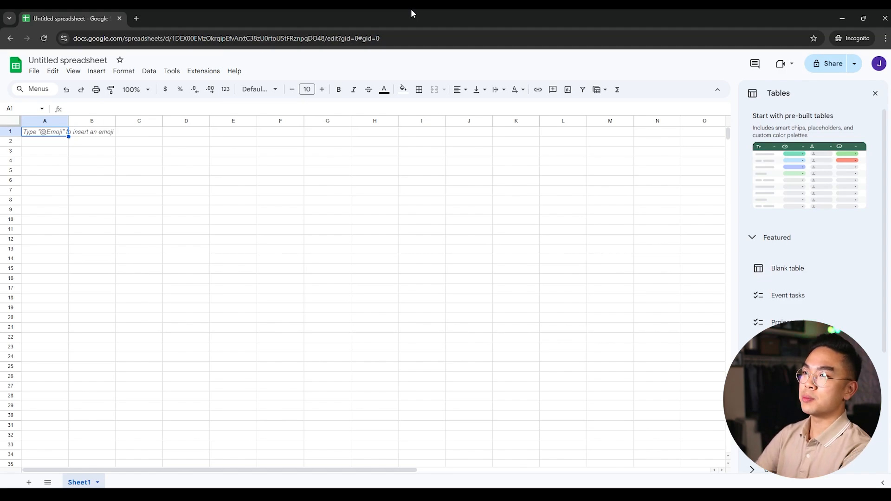
Enter the headers Date, Time, Activity and Duration in A1:D1.
click(874, 93)
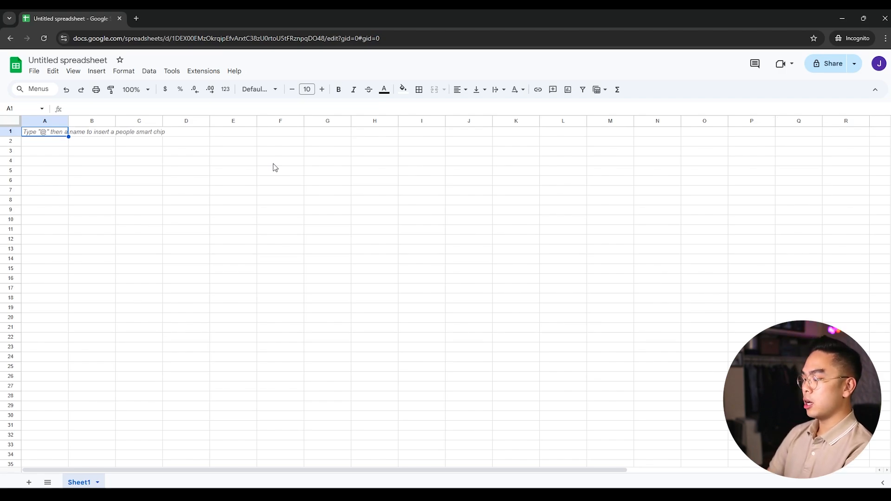
text(Date)
click(92, 131)
text(Time)
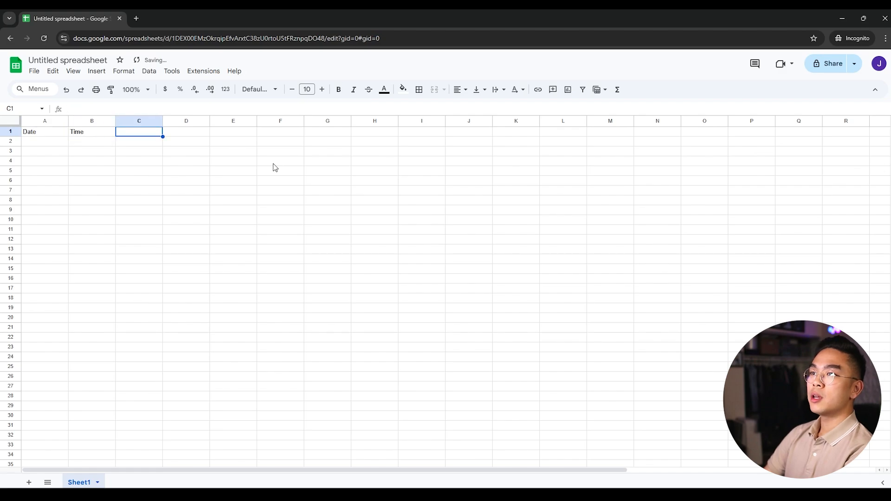
text(Activity)
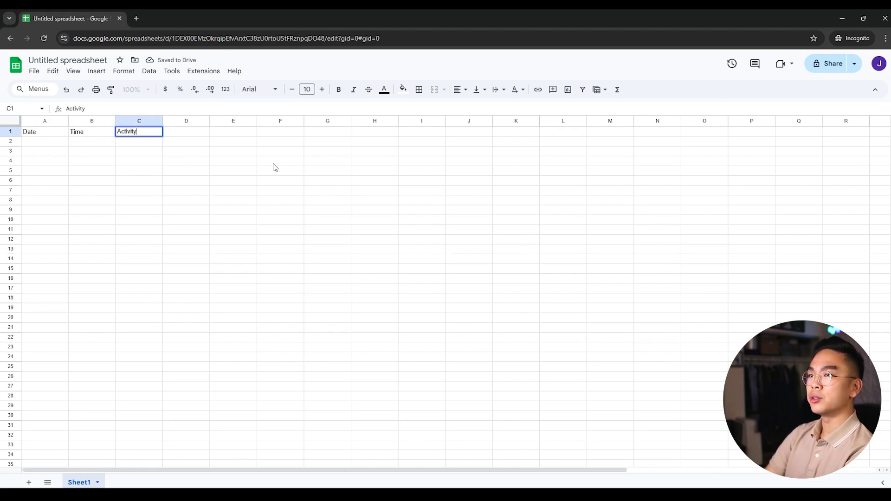
key(Tab)
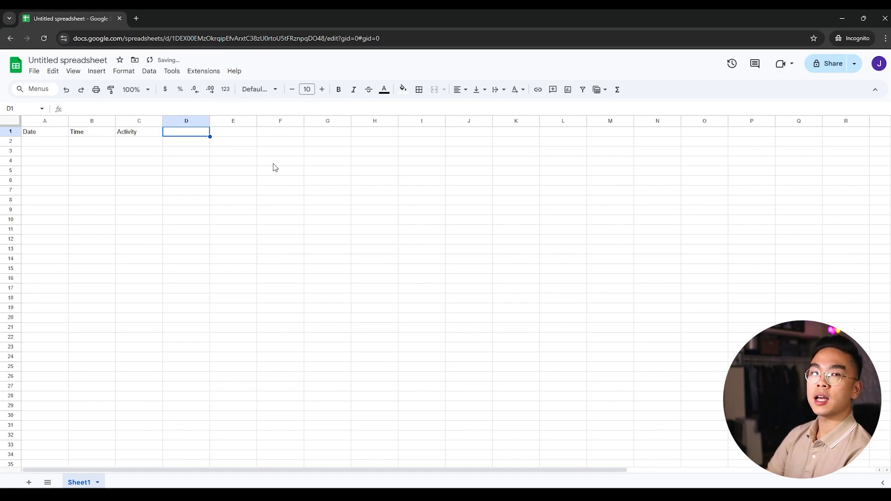
text(Duration)
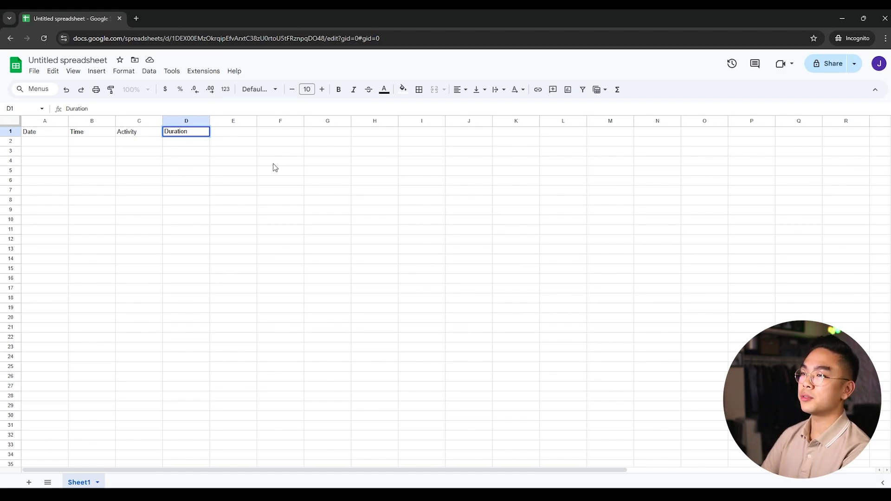
key(Tab)
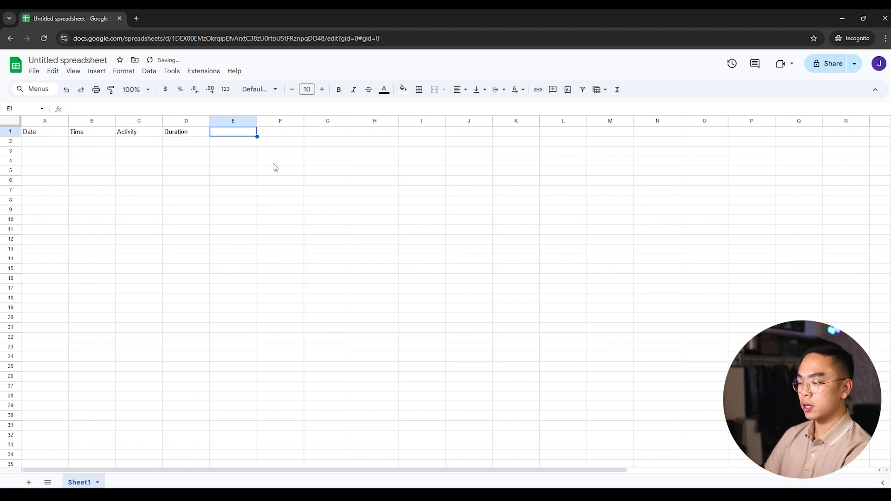
Add the headers Price, # people, Cost/Person, Location, Links/Tickets and Notes.
text(Price)
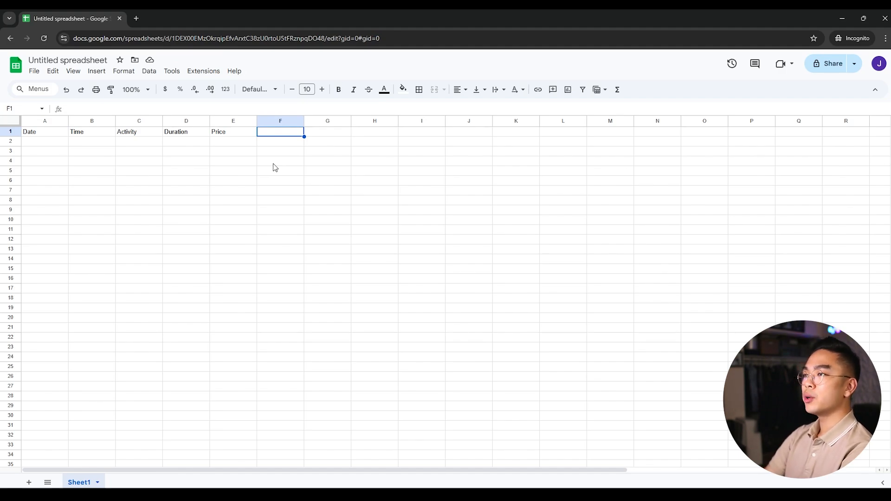
text(# people)
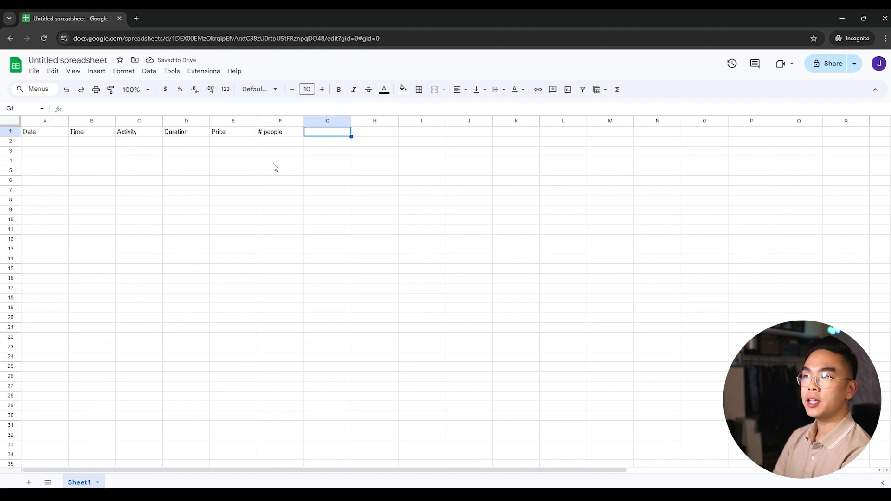
text(co)
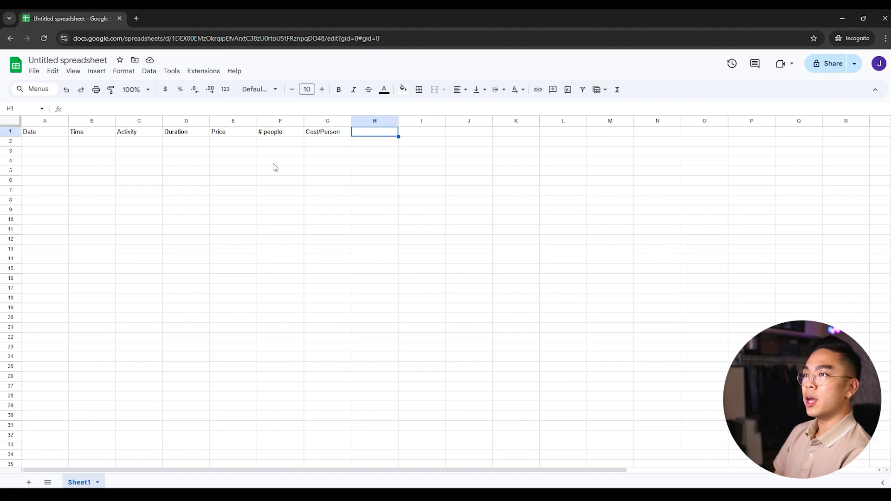
text(Location)
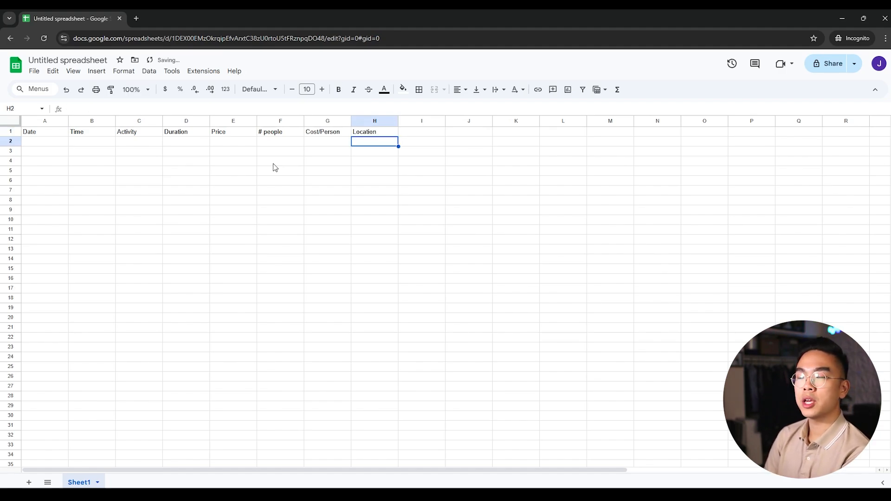
text(Links/Tickets)
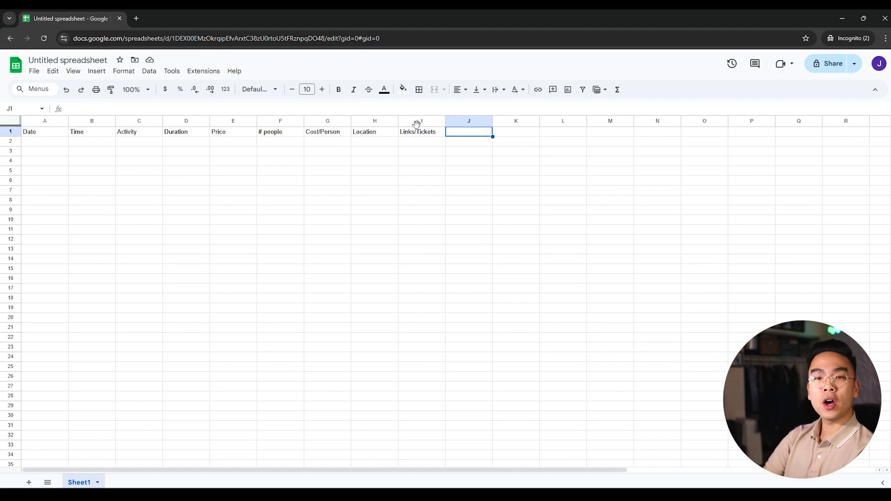
text(N)
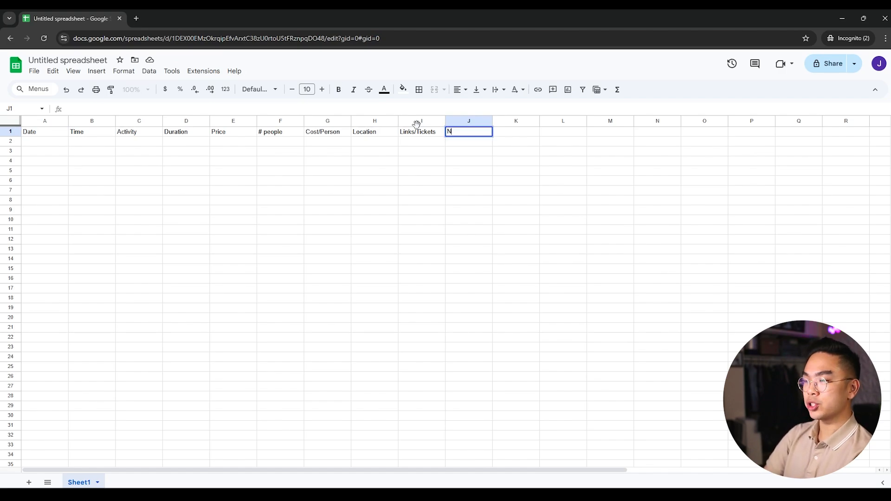
key(enter)
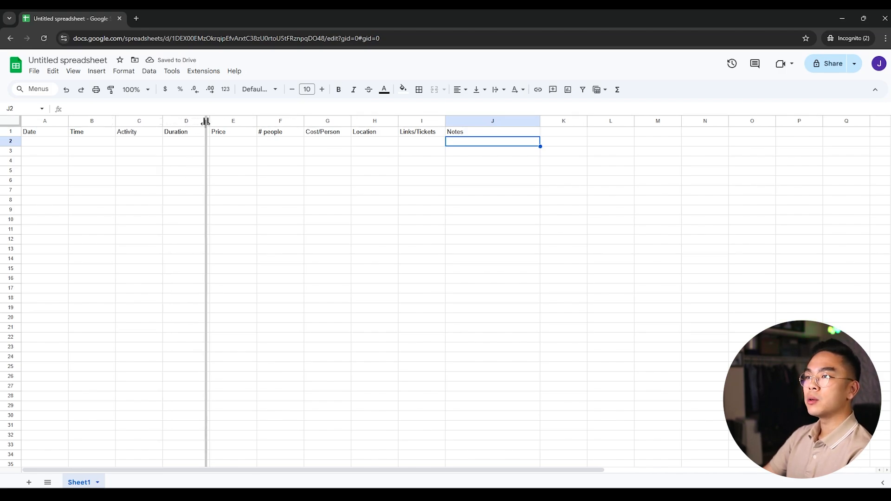
Widen the Activity column and narrow the Price column.
drag(206, 121, 245, 121)
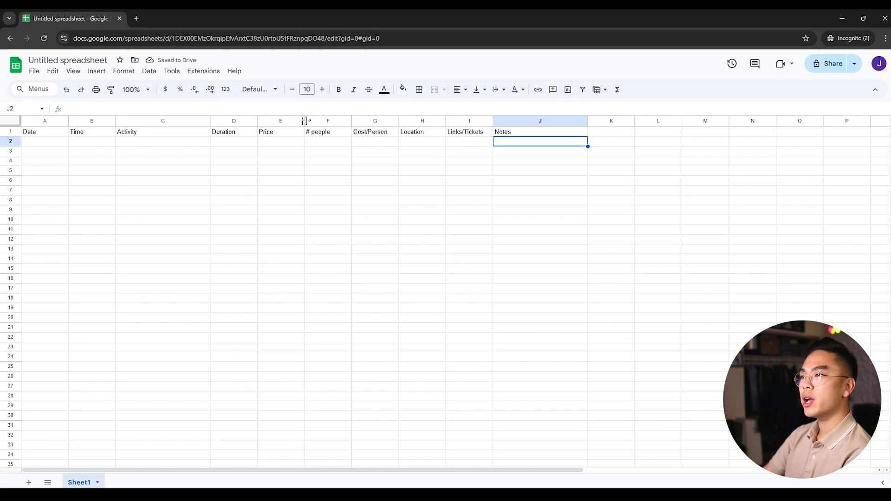
drag(306, 121, 343, 121)
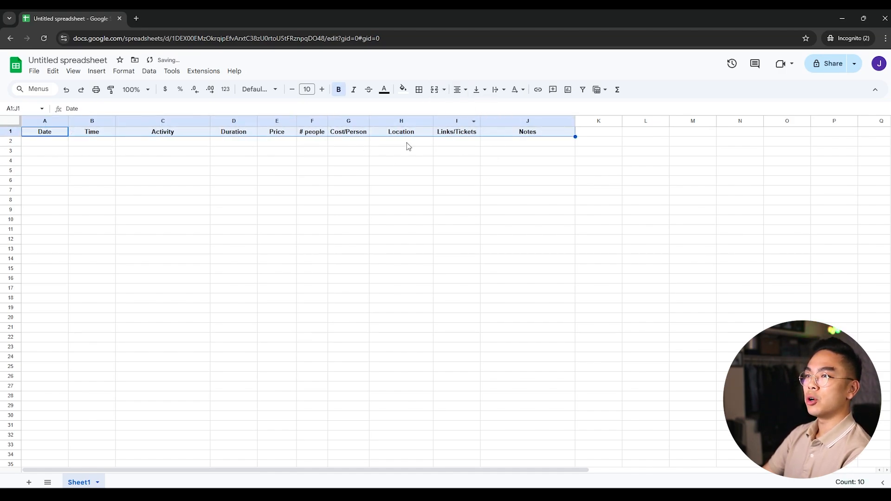
mouse_move(321, 89)
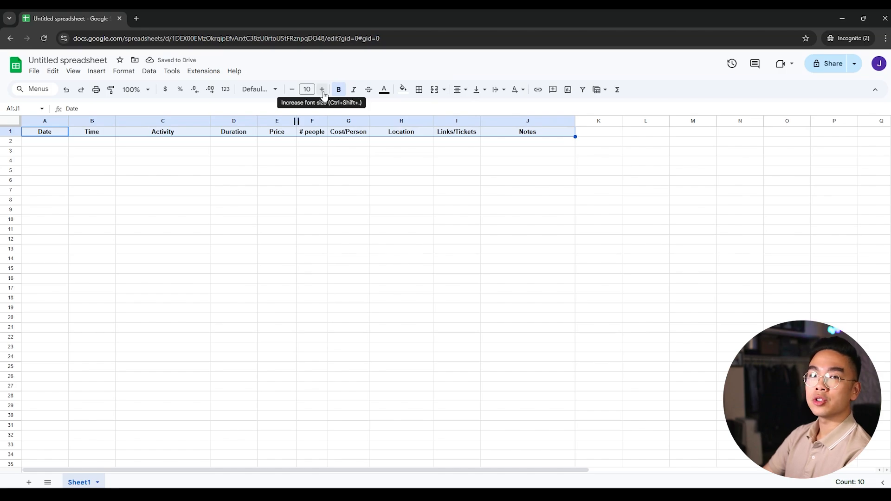
Increase the header row's font size by two steps.
click(321, 89)
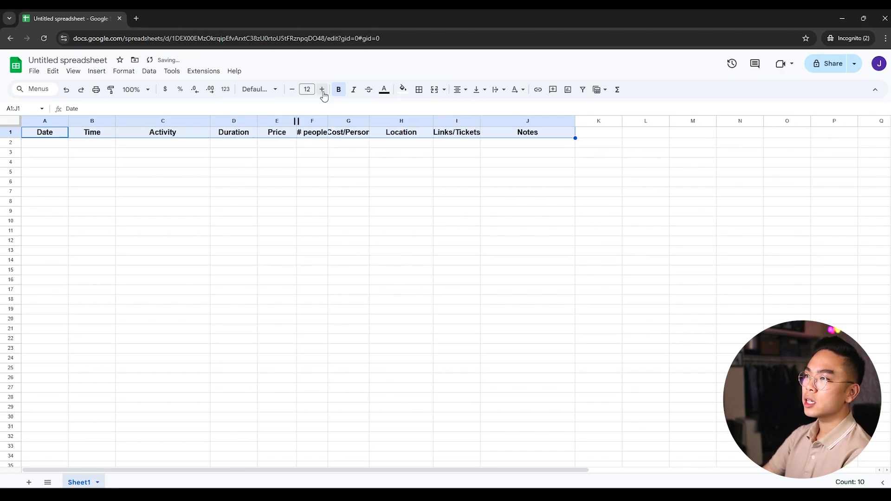
click(321, 89)
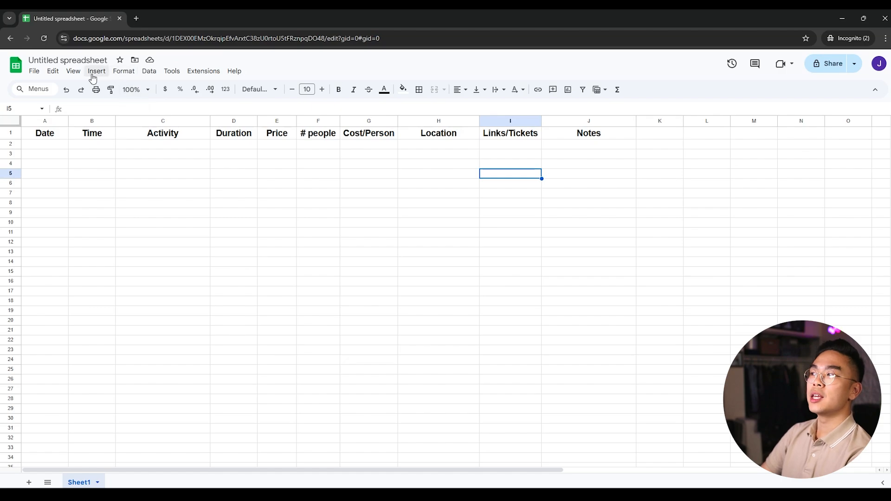
Freeze row 1 so the itinerary headers stay visible, then select column A.
click(73, 71)
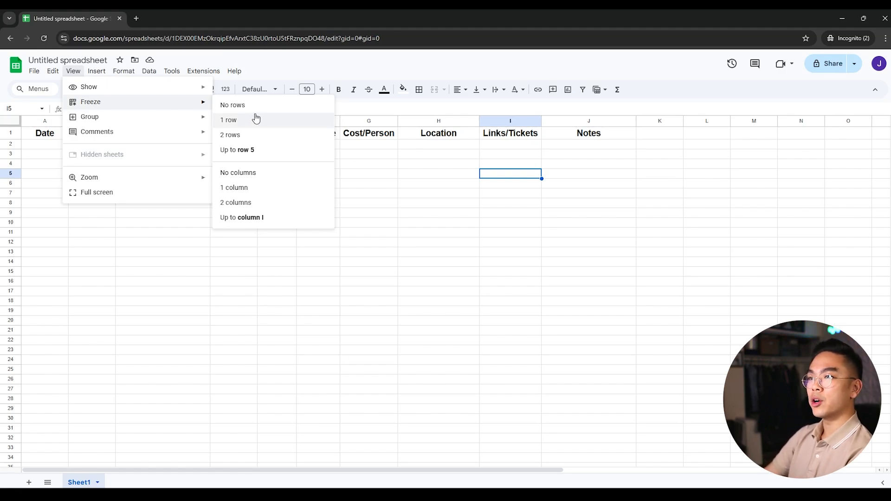
click(228, 120)
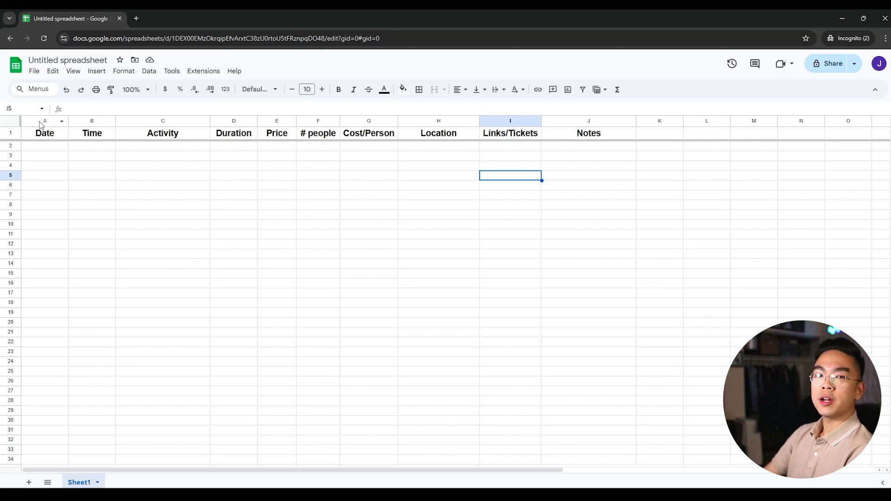
click(44, 121)
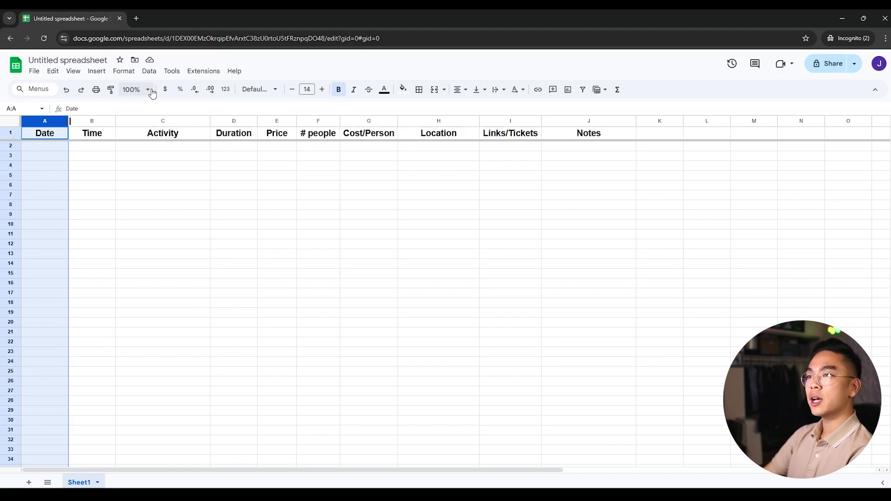
Format the Time column as clock times.
click(123, 71)
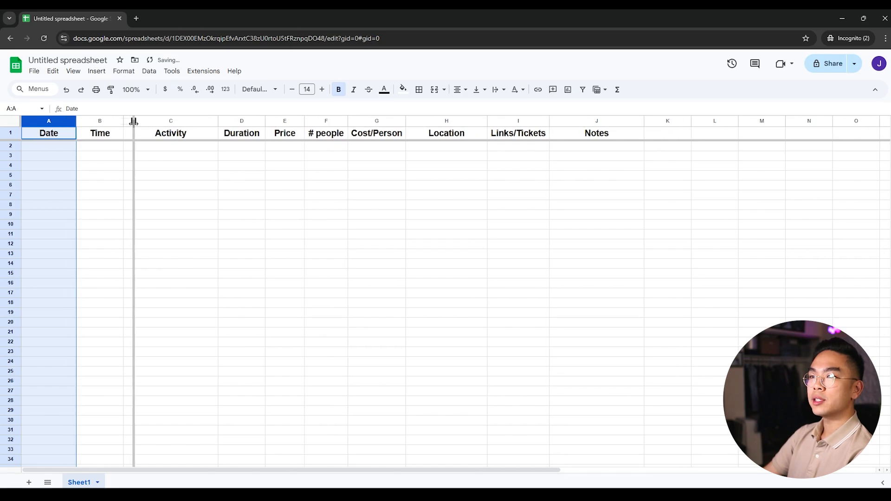
click(105, 121)
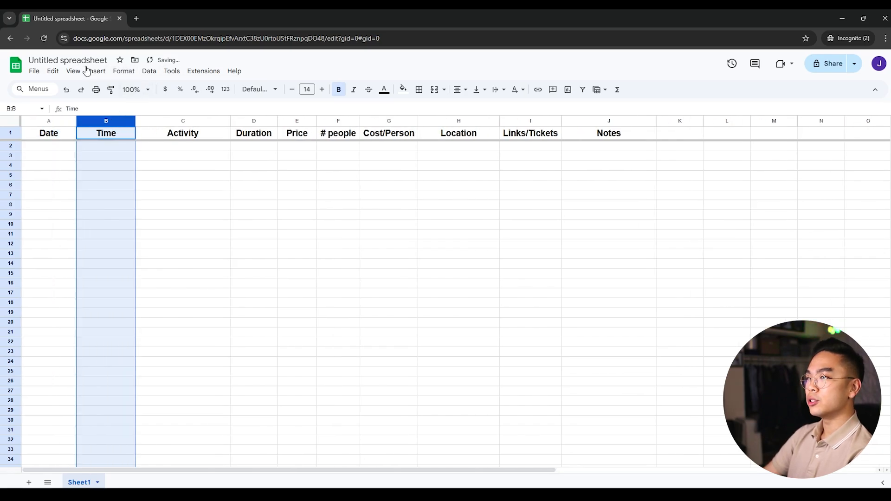
click(123, 71)
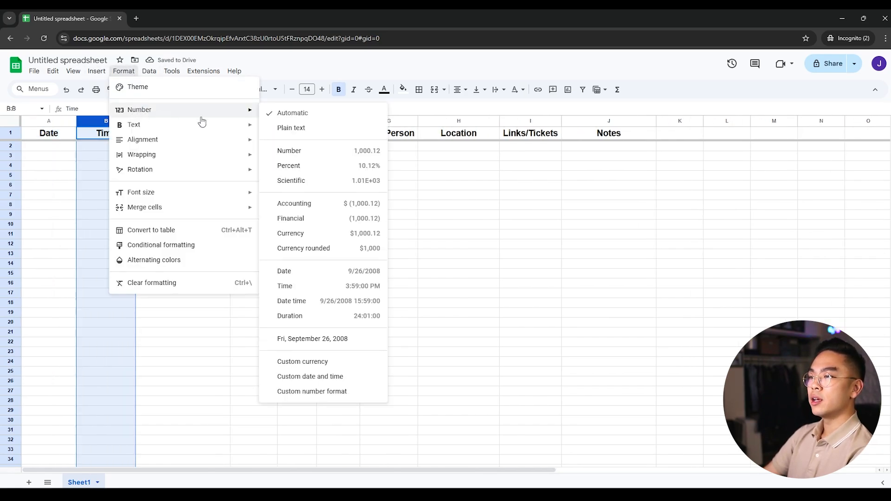
mouse_move(358, 286)
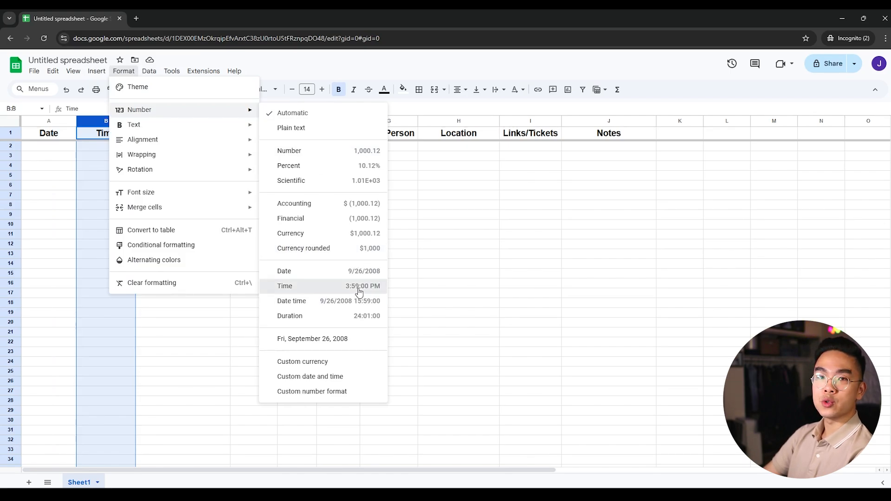
click(284, 285)
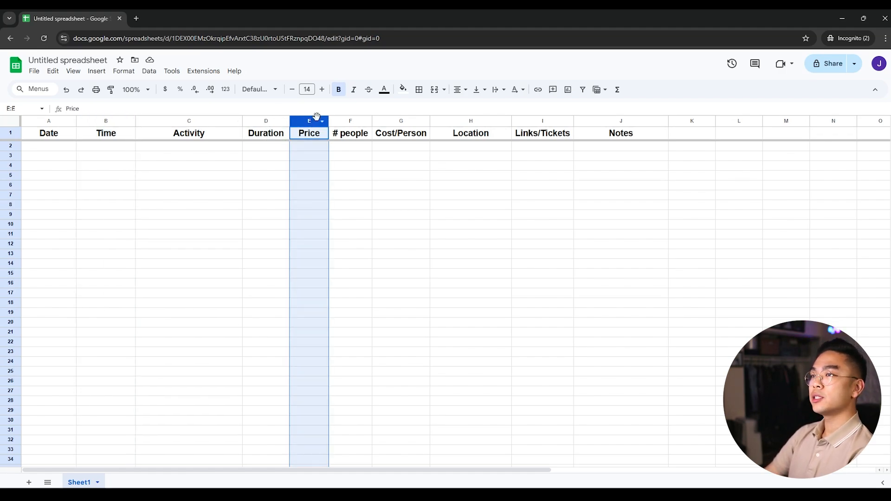
Format the Price column as currency and widen the Notes column.
click(123, 71)
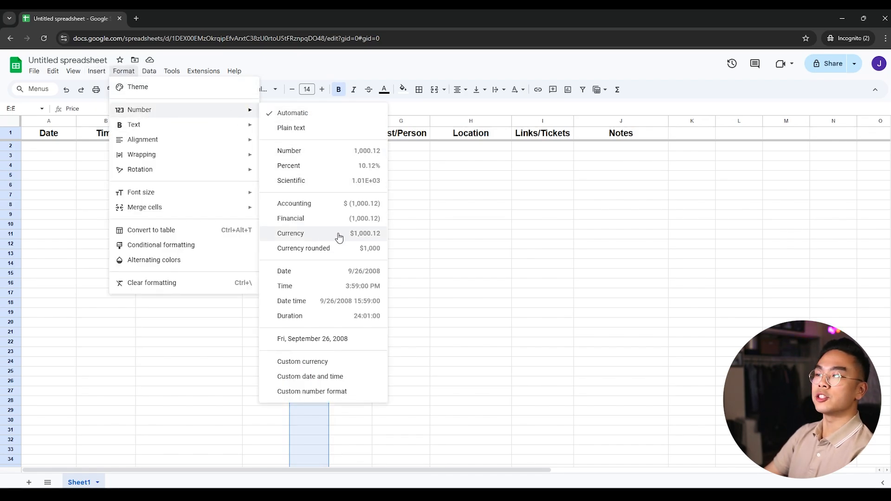
click(290, 233)
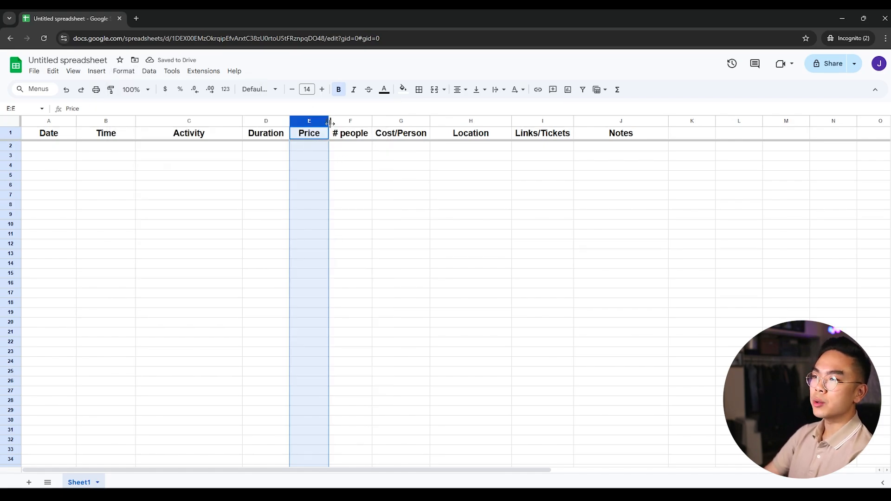
mouse_move(329, 122)
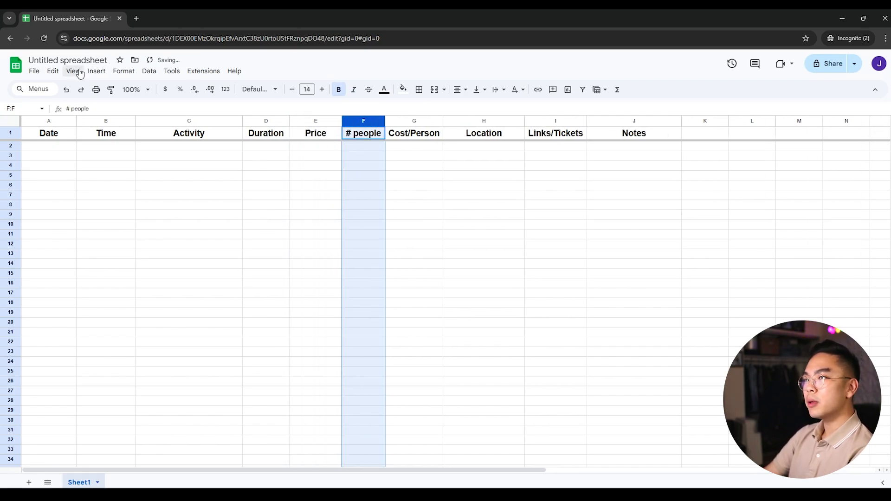
click(124, 71)
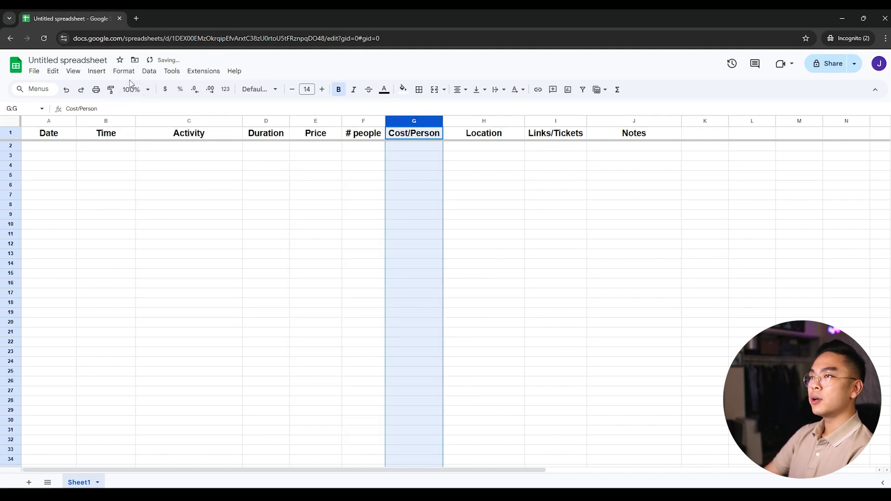
click(123, 71)
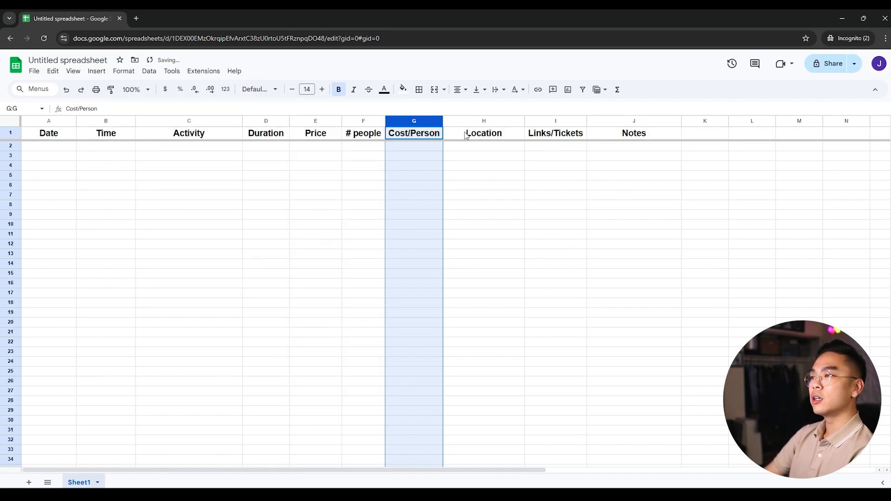
click(483, 120)
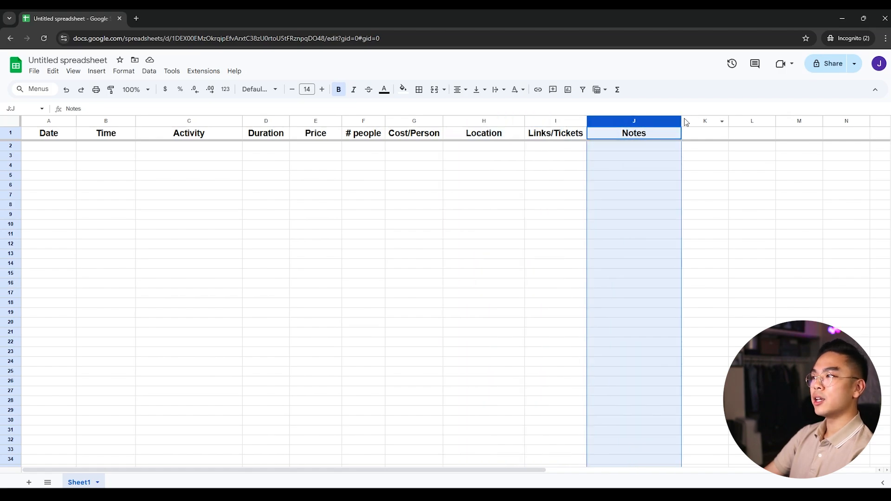
drag(681, 120, 692, 120)
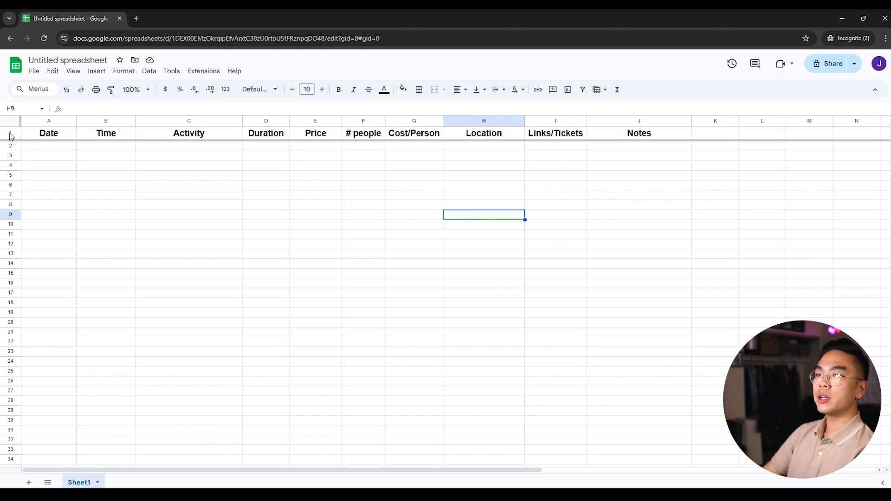
Fill the whole header row with dark blue.
click(10, 133)
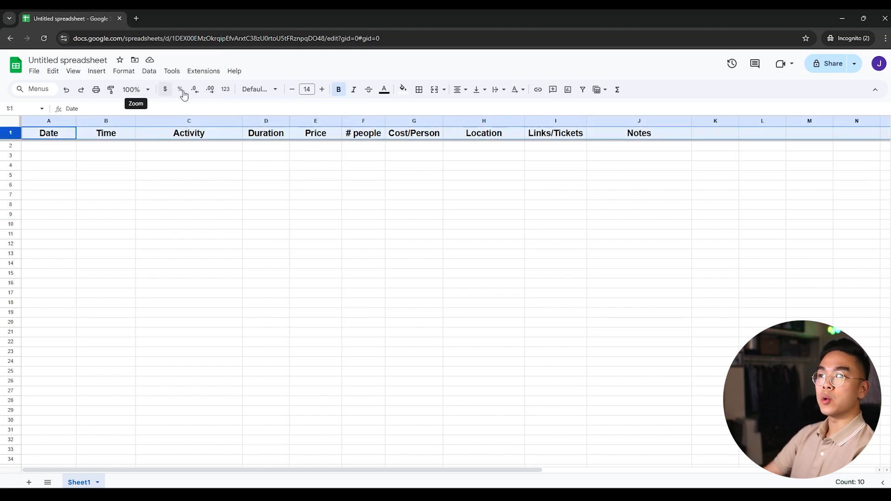
click(403, 89)
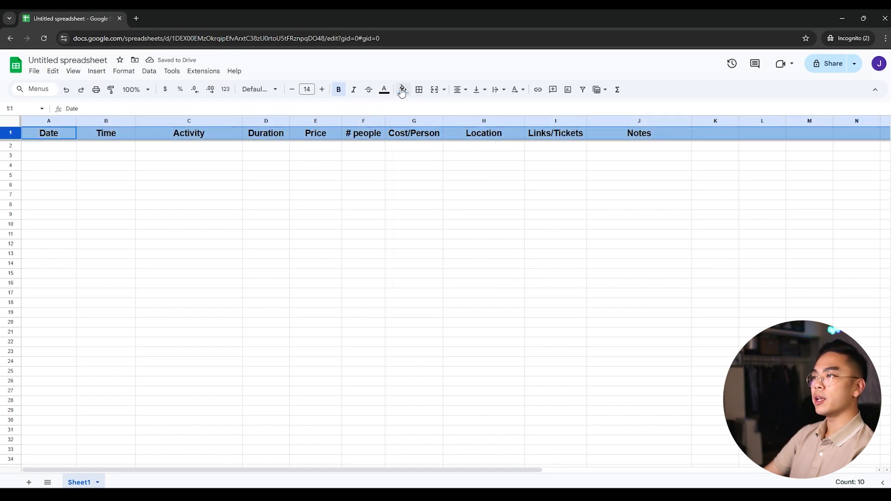
click(400, 89)
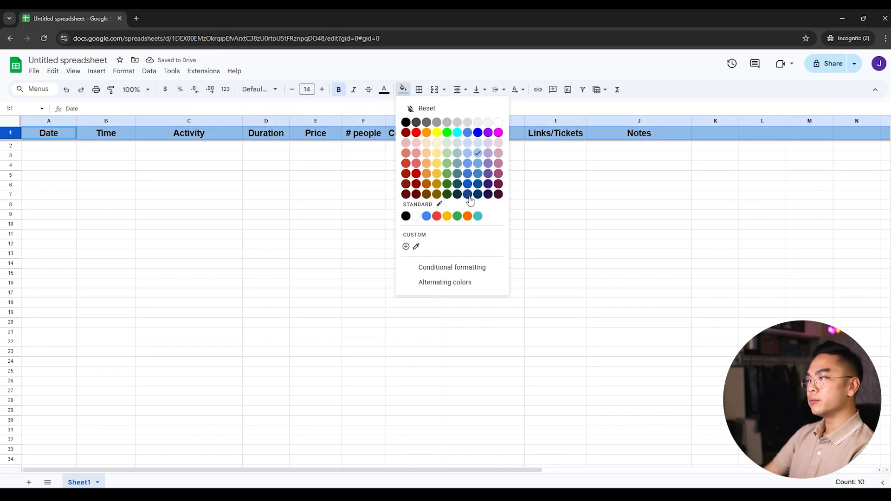
click(384, 89)
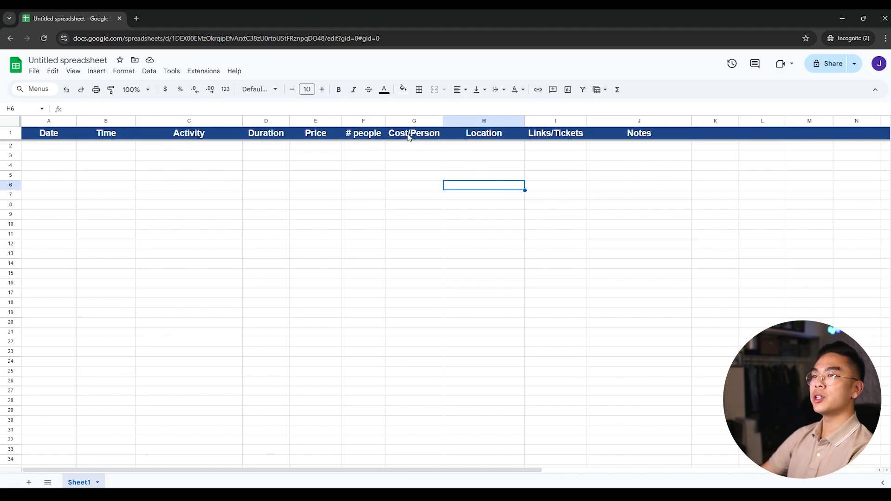
Enter =E2/F2 in G2 and test it with 5 people, yielding $20.00.
click(189, 145)
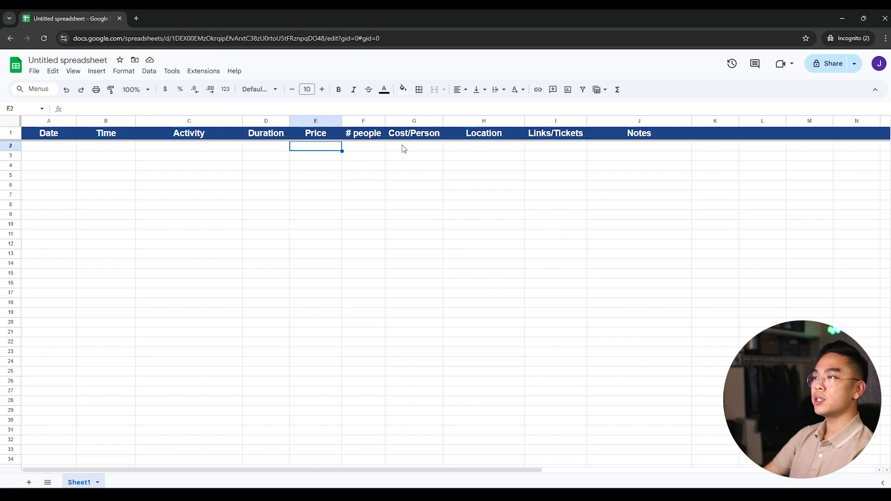
click(414, 146)
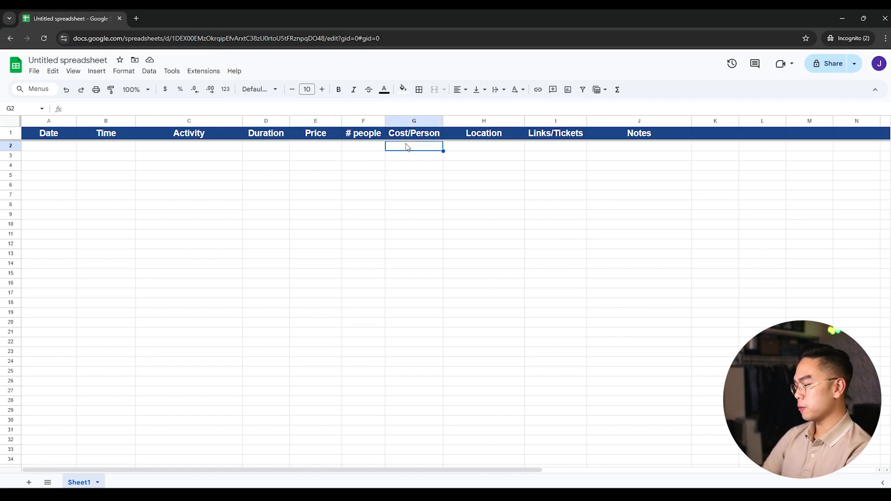
text(=E2/)
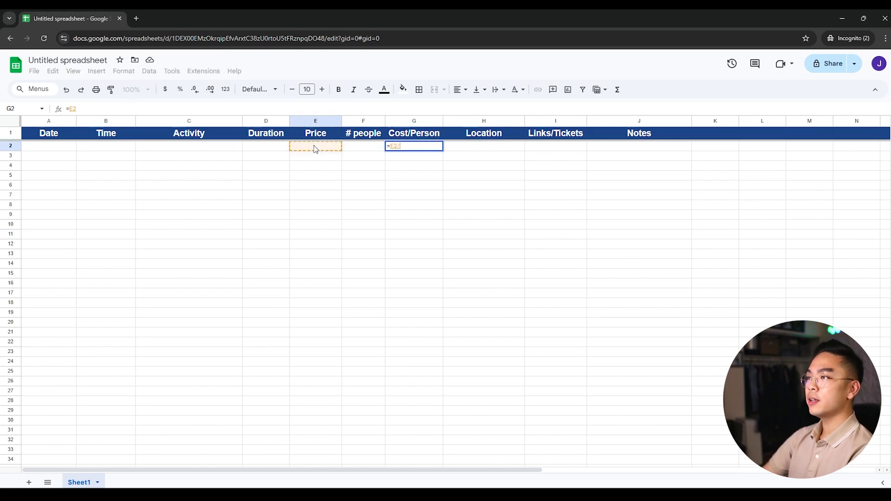
click(362, 145)
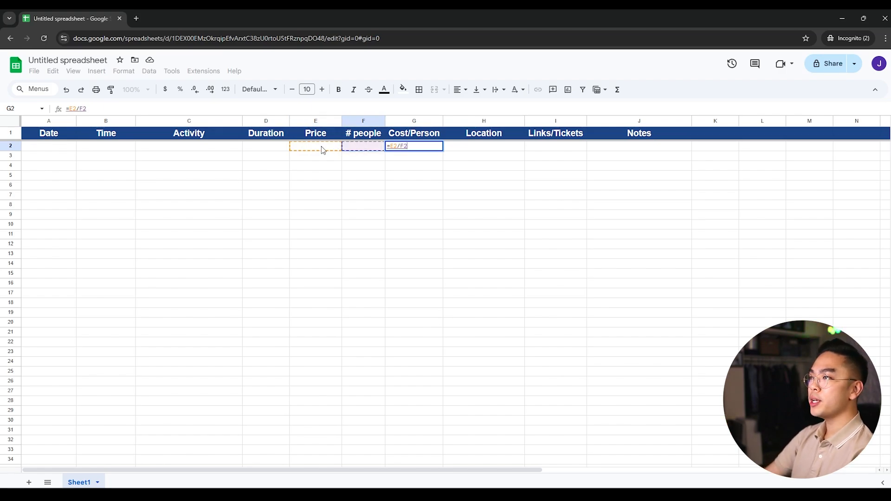
mouse_move(379, 149)
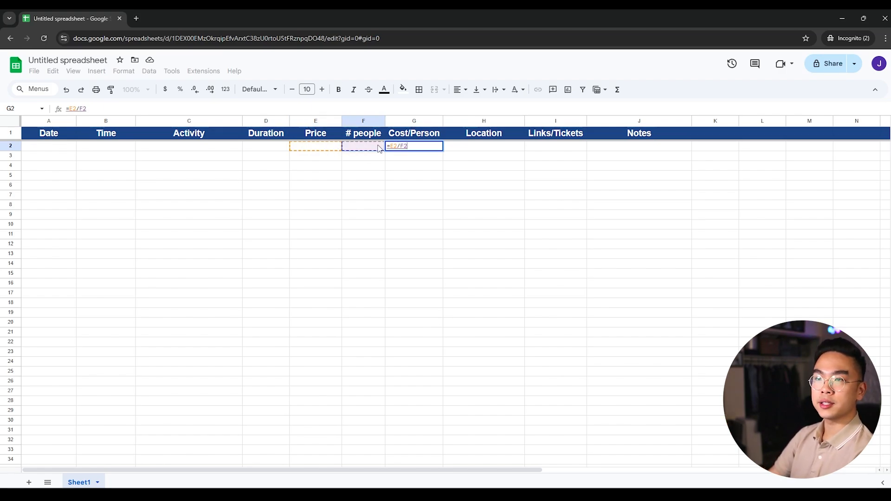
key(Enter)
text($100.00)
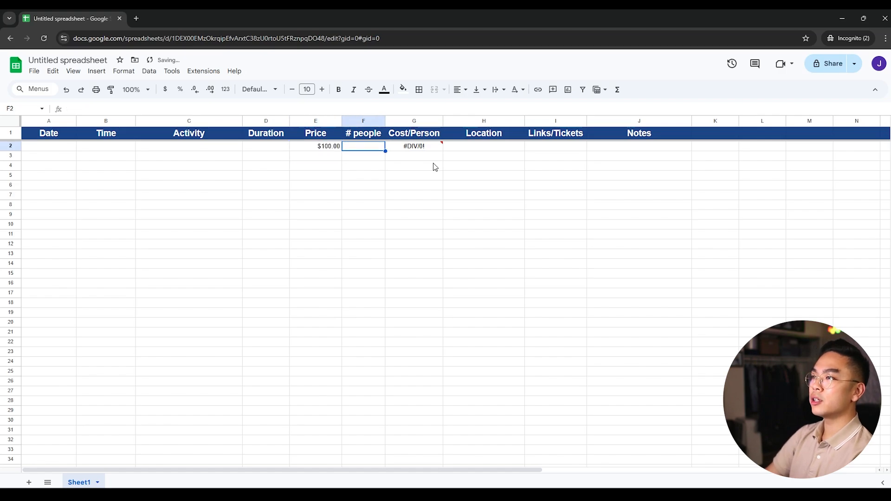
text(5.00)
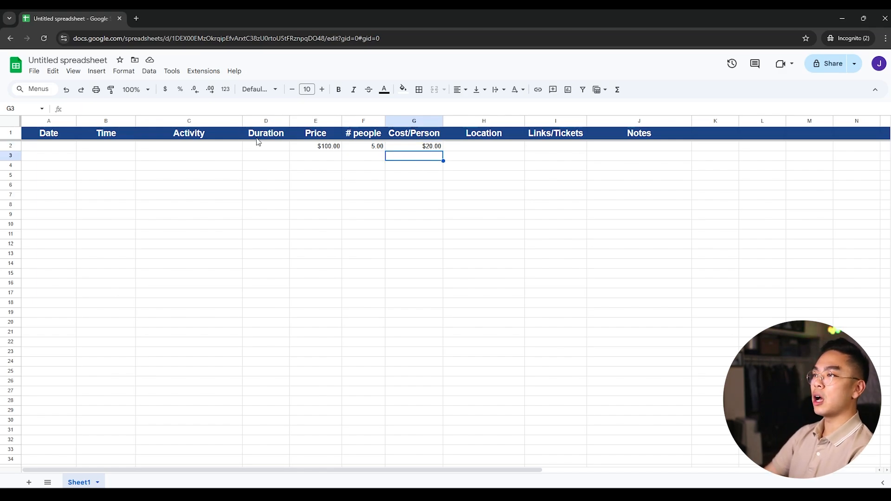
click(315, 146)
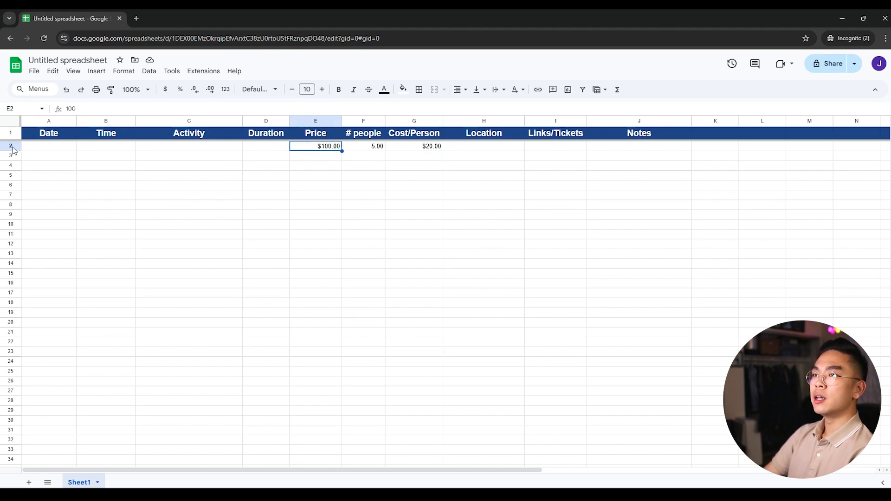
Insert a blank row above row 2, shifting the test entry to row 3.
right_click(9, 146)
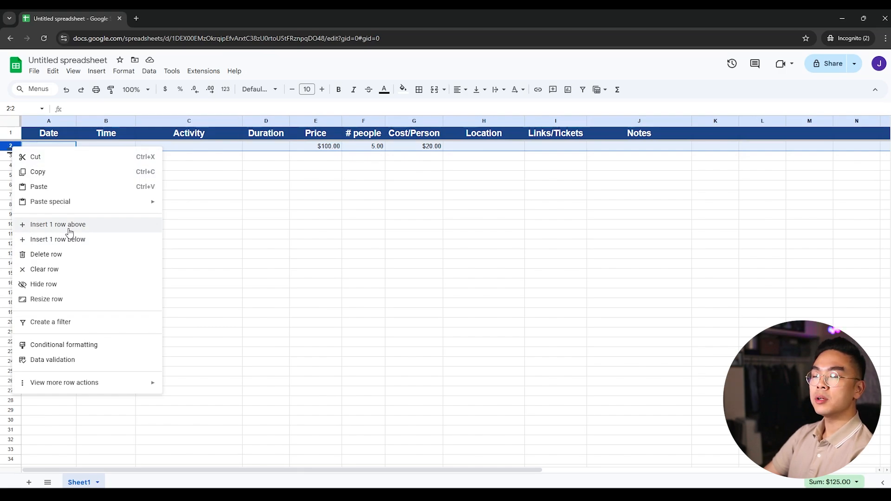
click(58, 224)
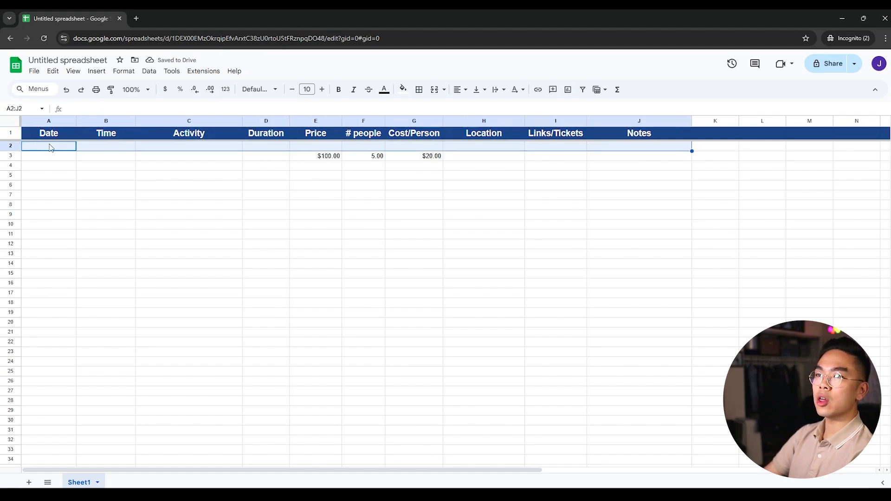
mouse_move(654, 152)
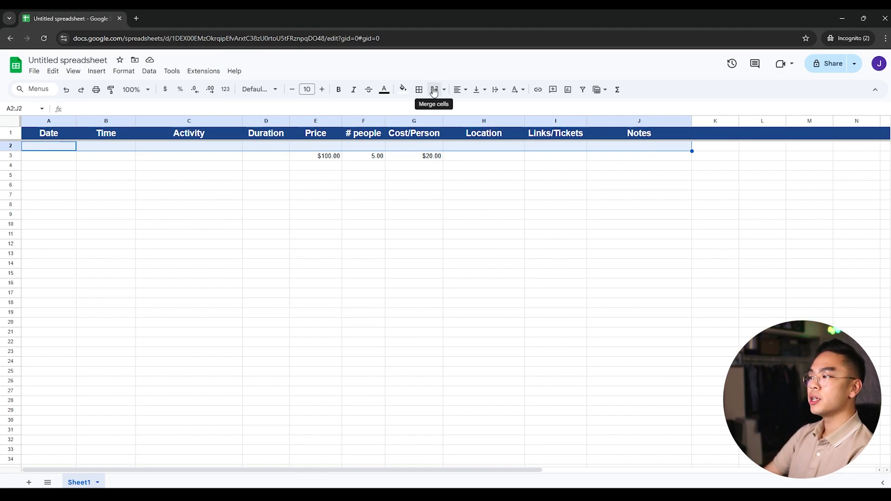
Merge row 2 into one cell labelled 'Sunday'.
click(432, 90)
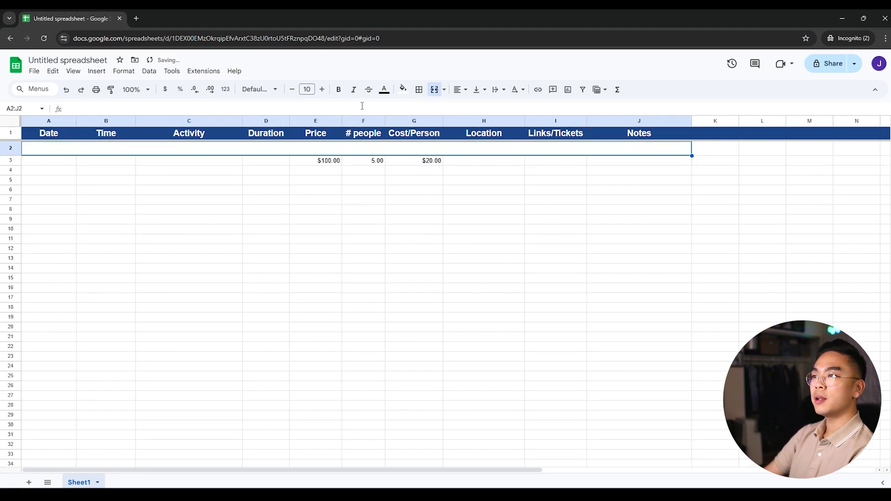
mouse_move(455, 150)
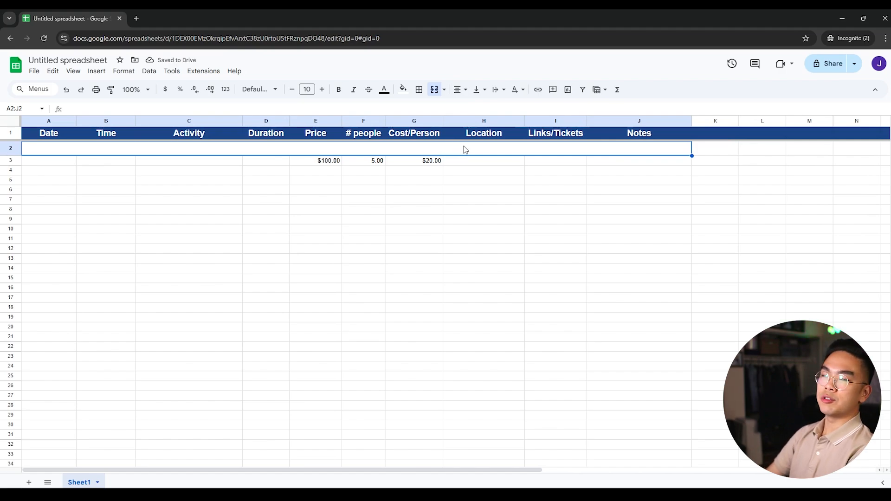
text(S)
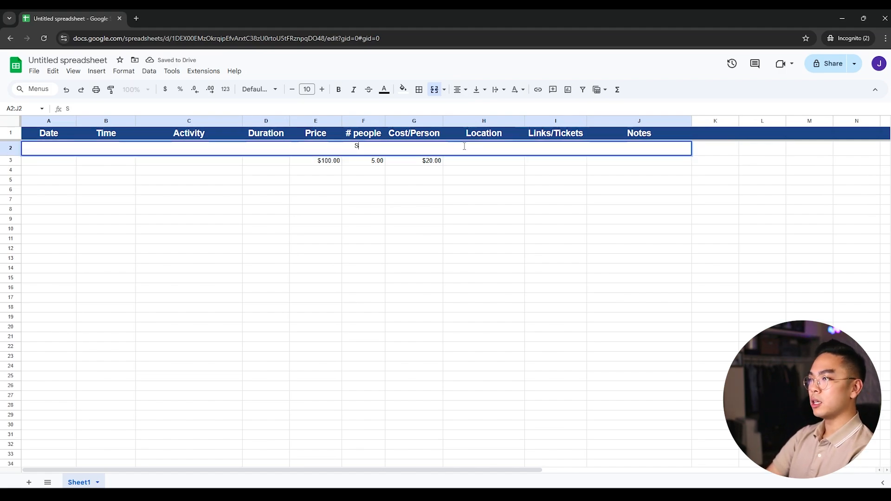
text(unday)
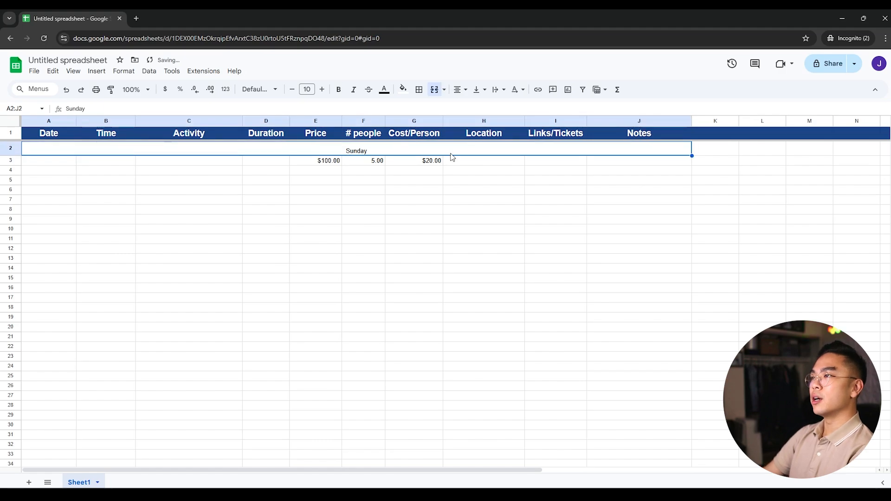
mouse_move(478, 89)
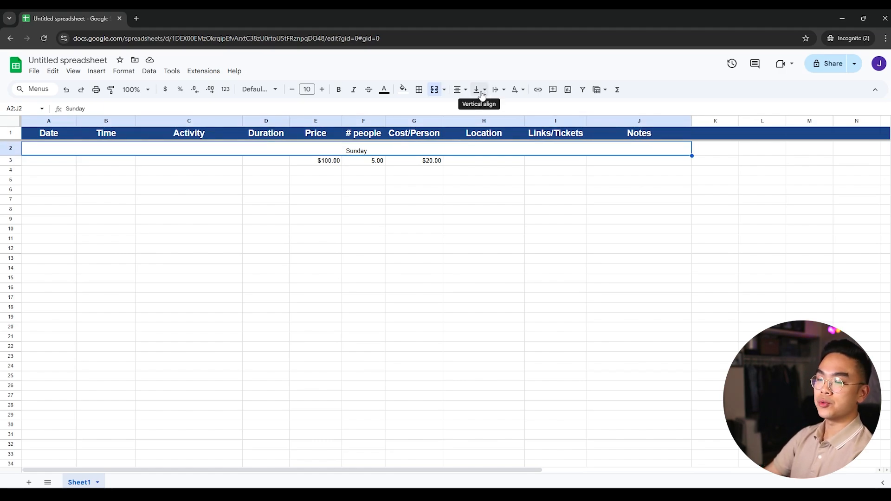
Adjust the Sunday heading's vertical alignment, enlarge its text and make it bold.
click(476, 89)
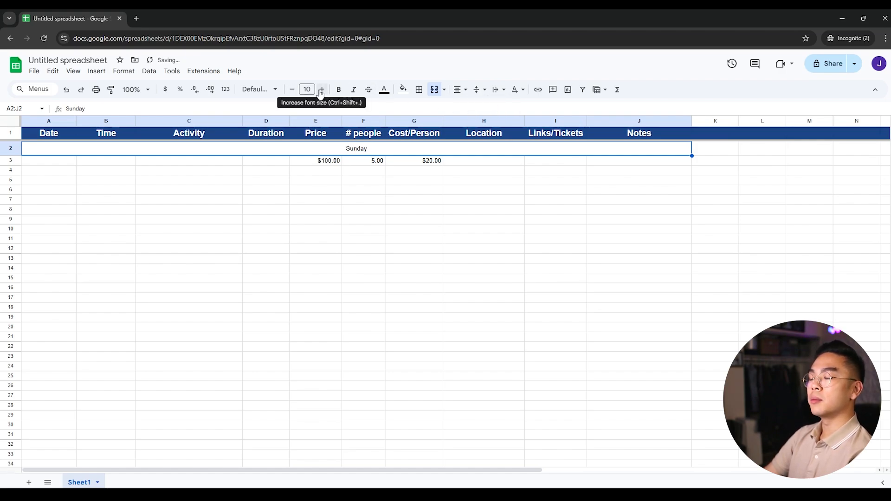
click(320, 89)
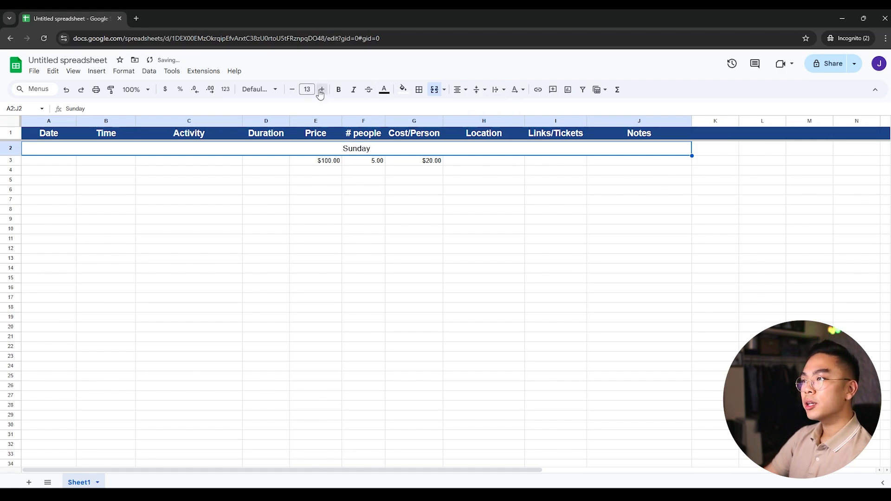
click(338, 89)
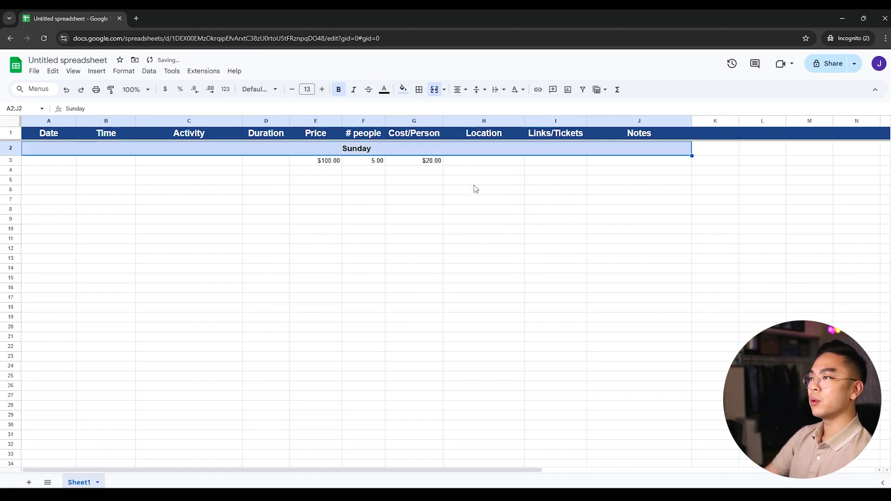
click(483, 180)
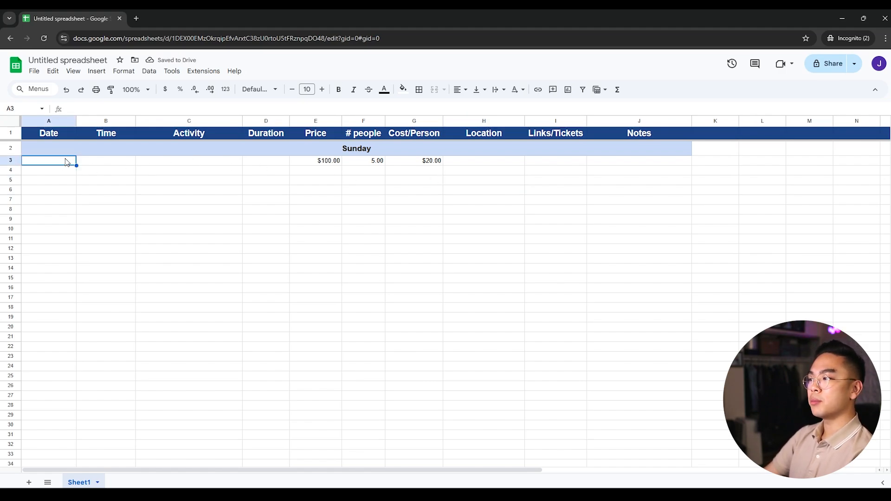
Enter 12/29/2024, 3:00:00 PM, Check Into Hotel and 1 hour in row 3.
text(12/29/)
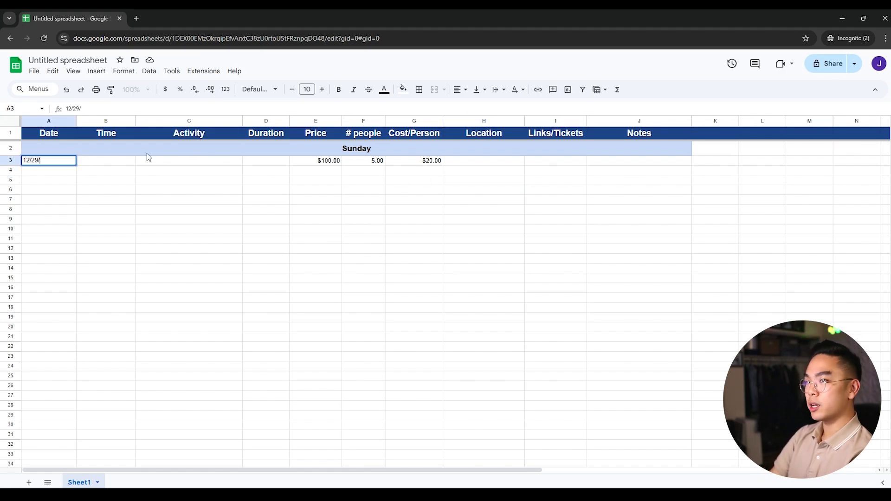
key(tab)
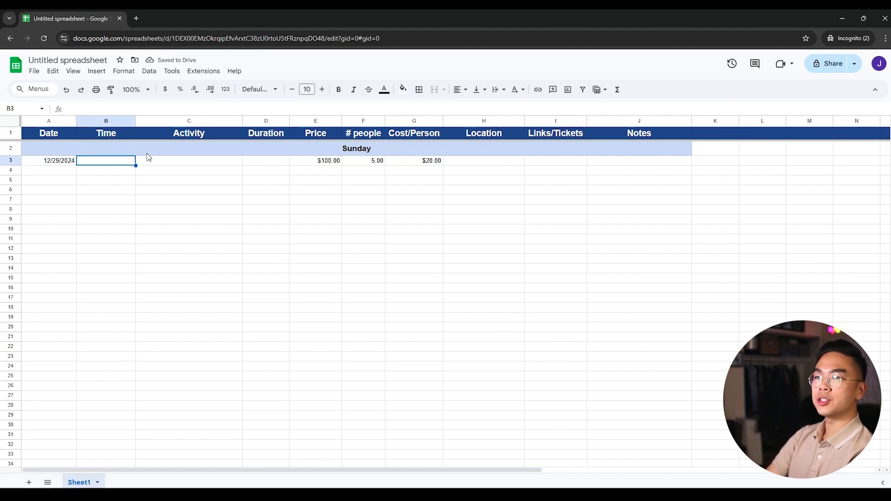
text(3:00:00 PM)
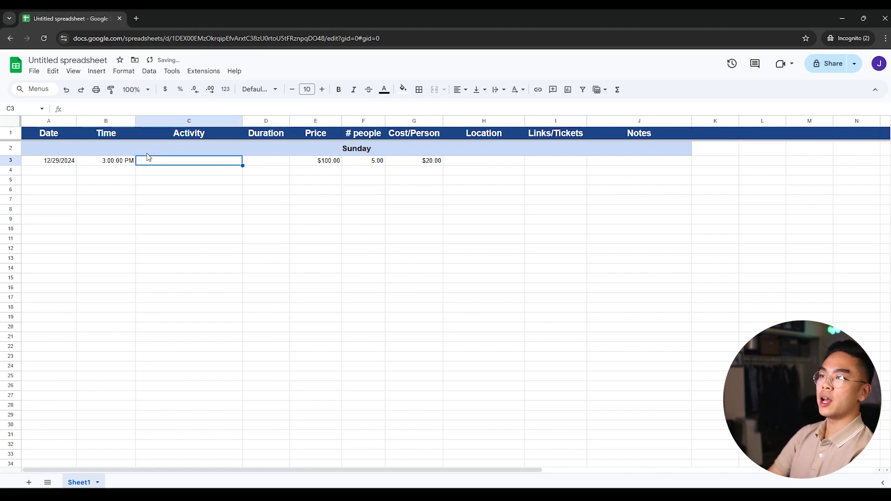
text(Check Into Hotel)
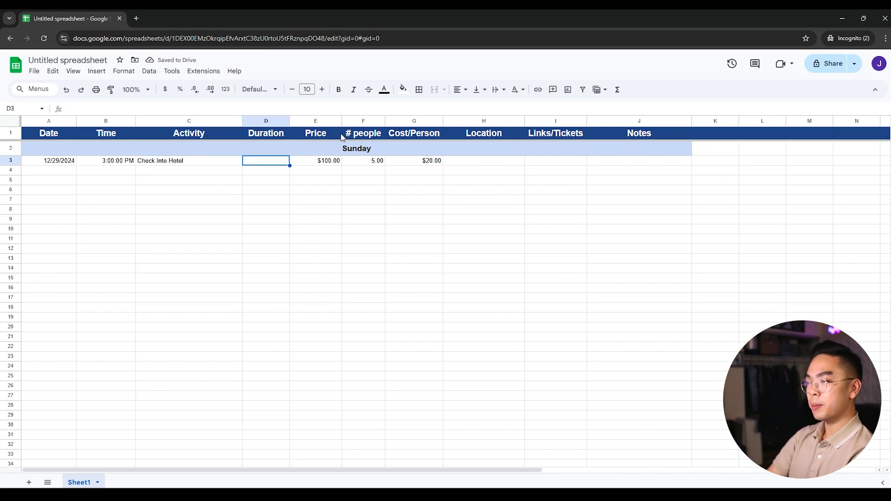
text(1 hour)
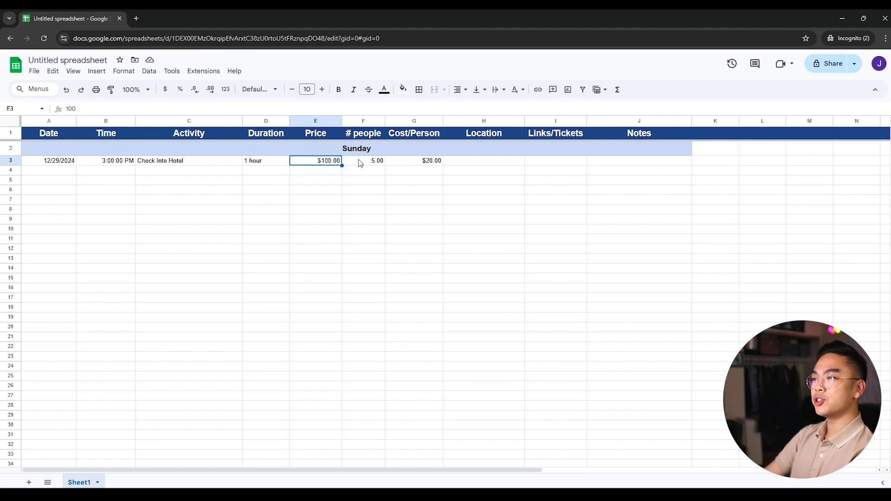
click(484, 160)
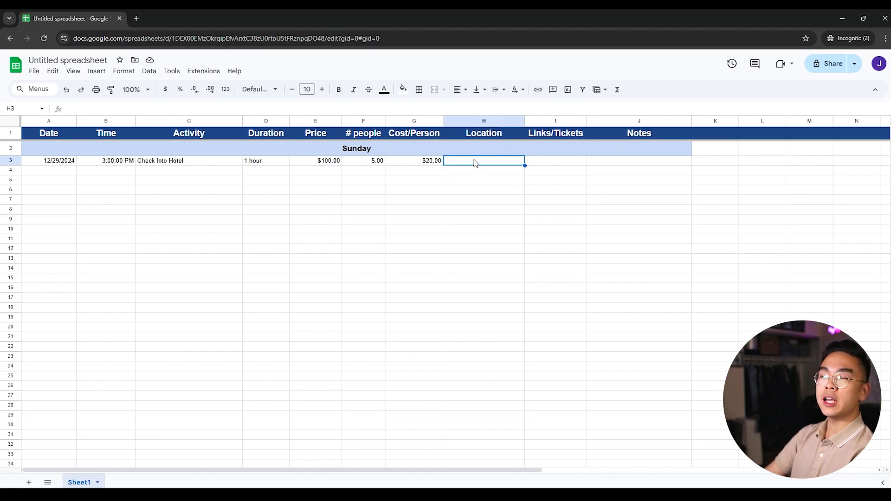
Insert a Hilton Midtown place chip in the hotel Location cell and preview its map.
click(96, 71)
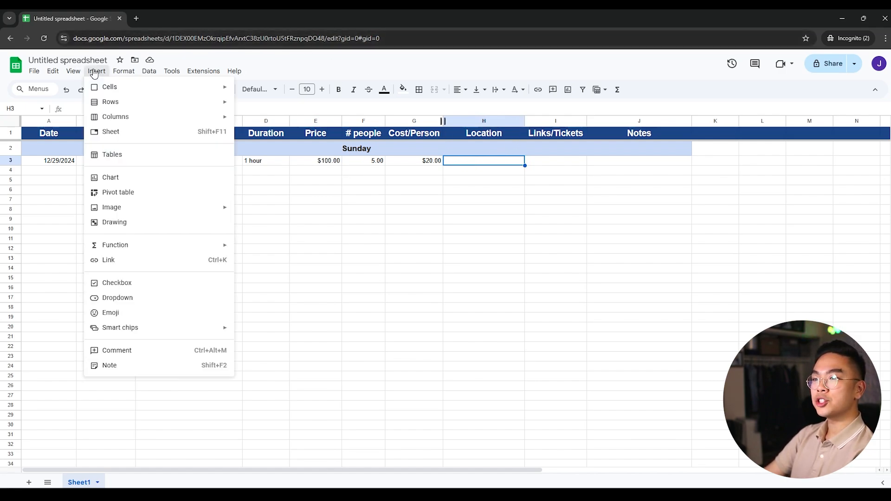
mouse_move(120, 327)
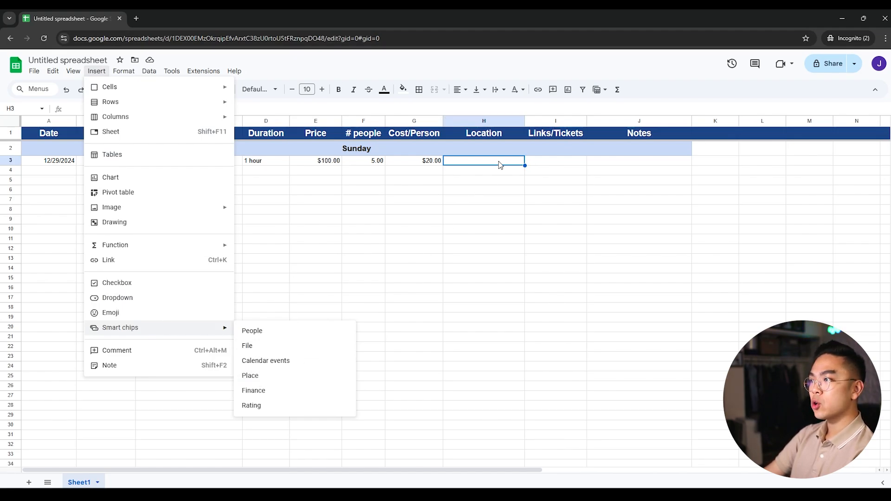
right_click(484, 160)
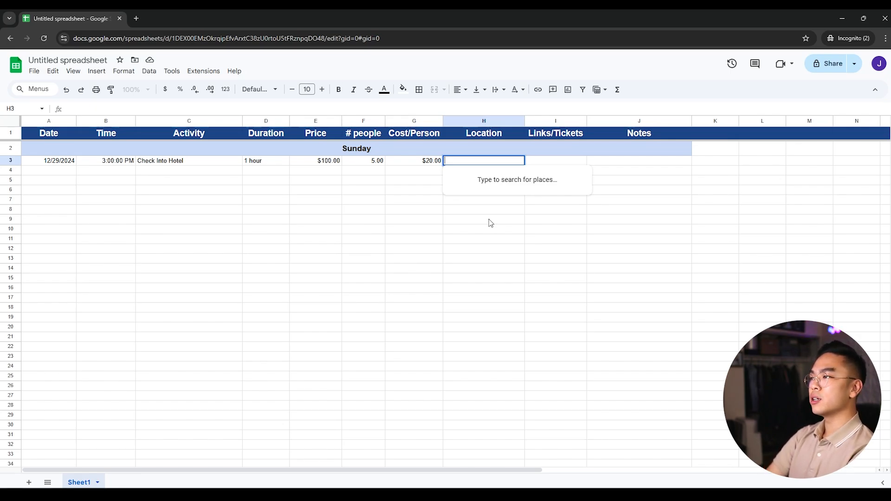
text(Hilton)
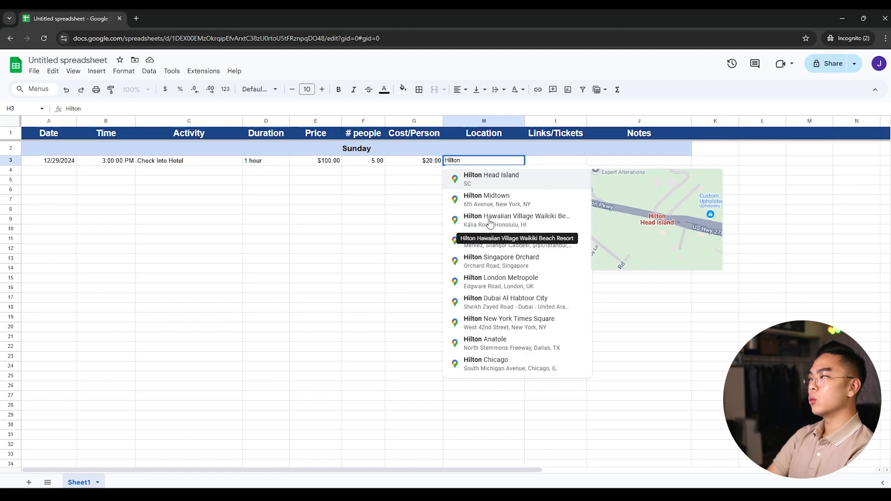
click(487, 200)
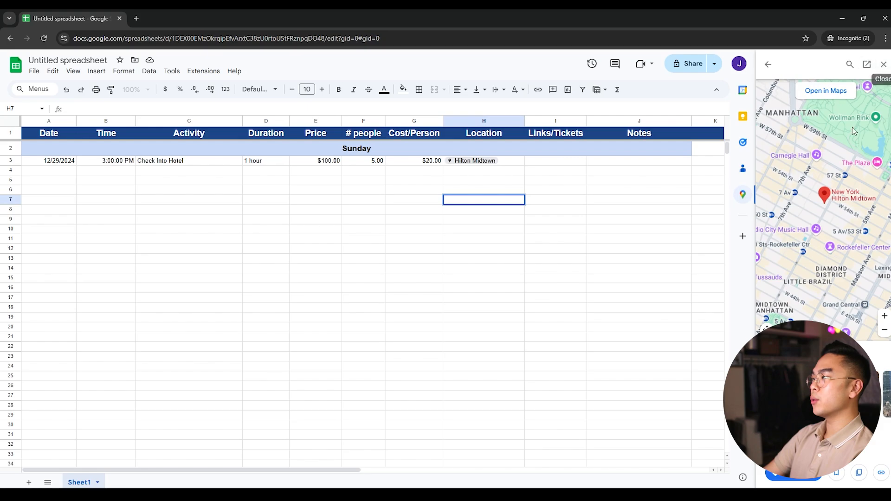
Open the New York Hilton Midtown listing in Google Maps, then return to the sheet.
click(824, 91)
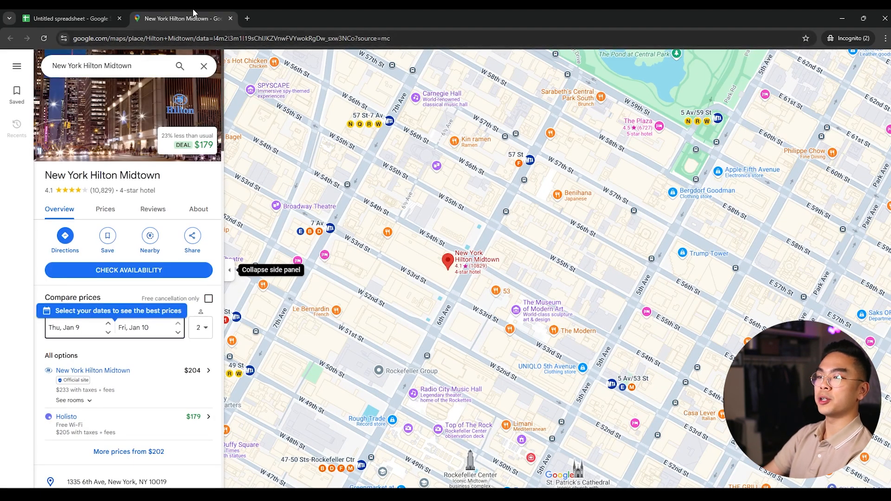
click(68, 18)
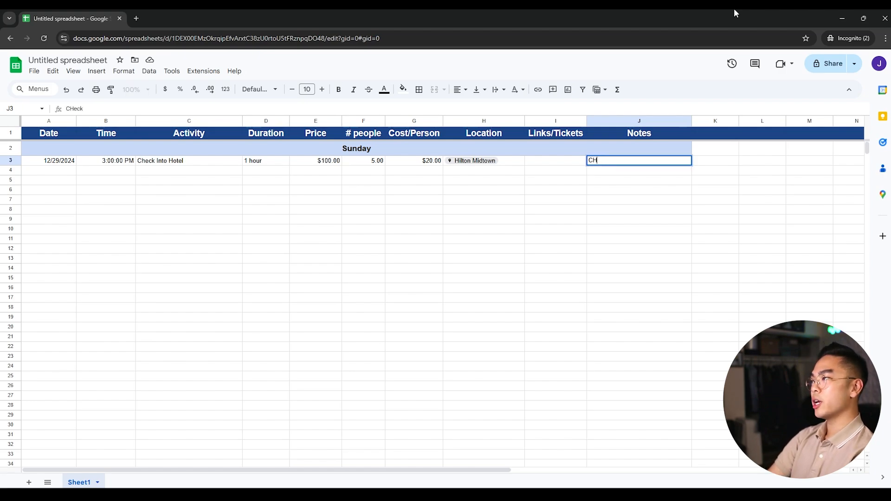
Type the hotel note: check in starts @ 2PM, checkout at 11AM, breakfast included.
text(heck in starts @ 2PM)
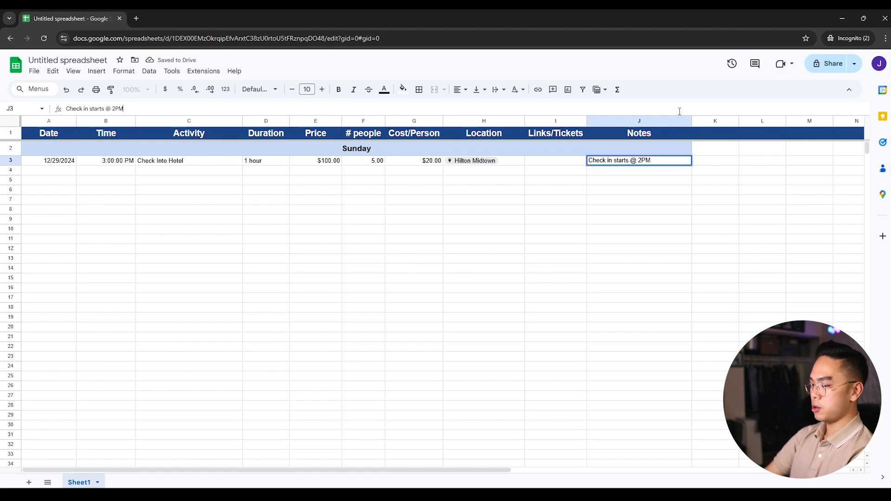
text(, Checkout at 11AM)
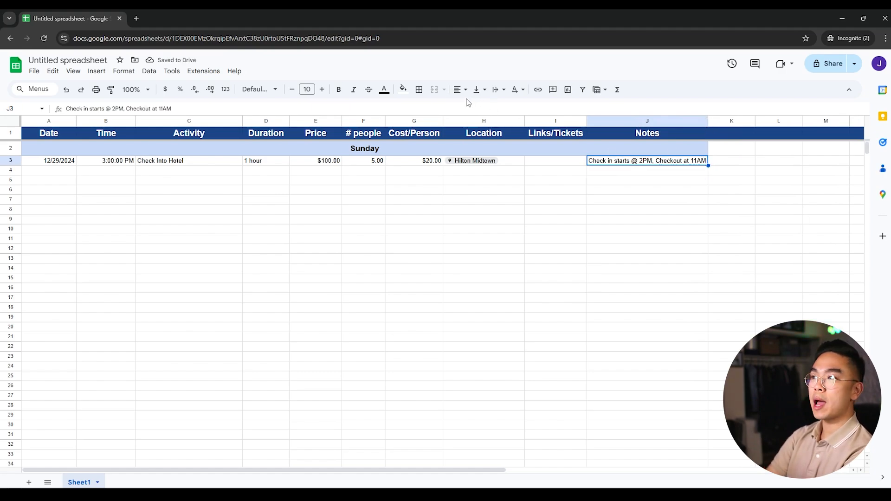
click(495, 89)
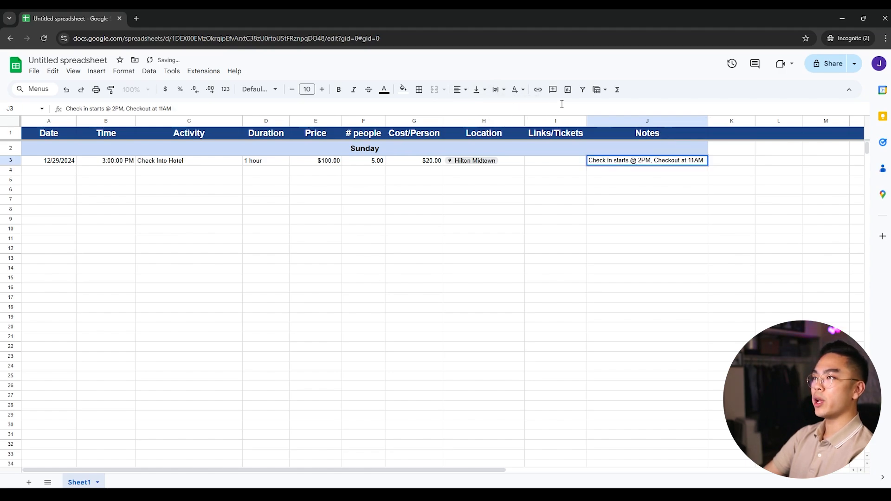
text(, brekafast also included)
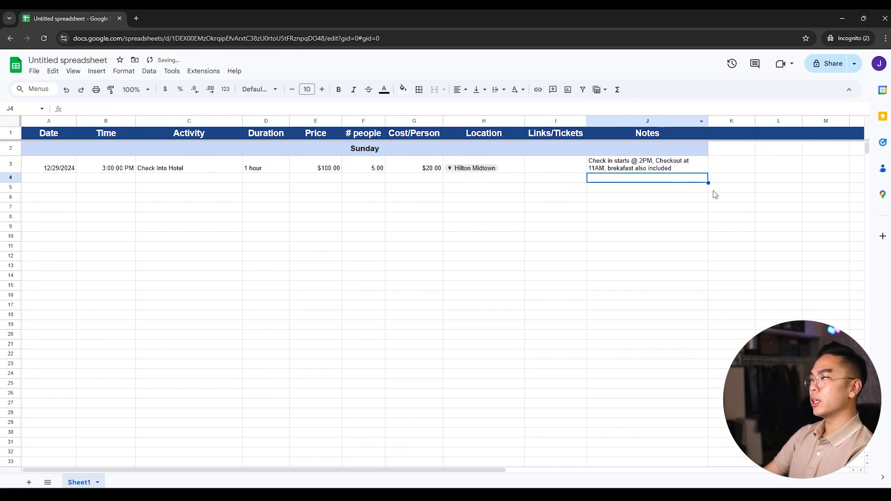
Widen the Notes column and wrap the note text.
click(646, 167)
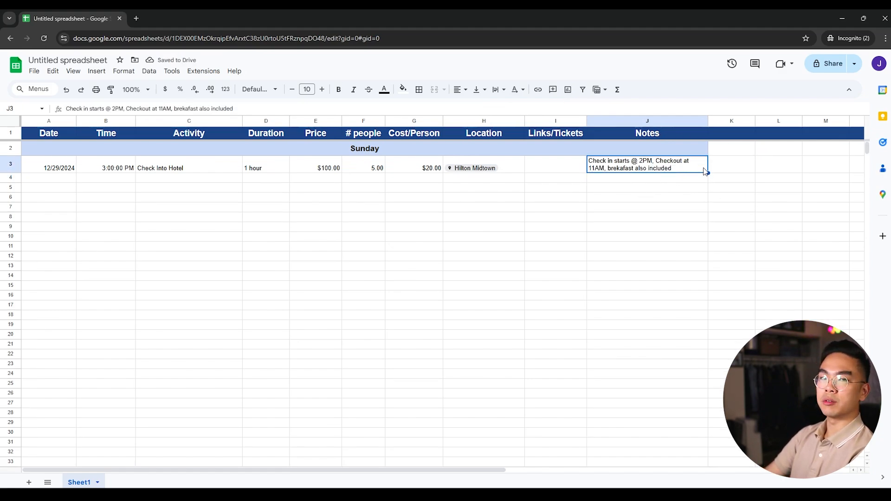
click(647, 120)
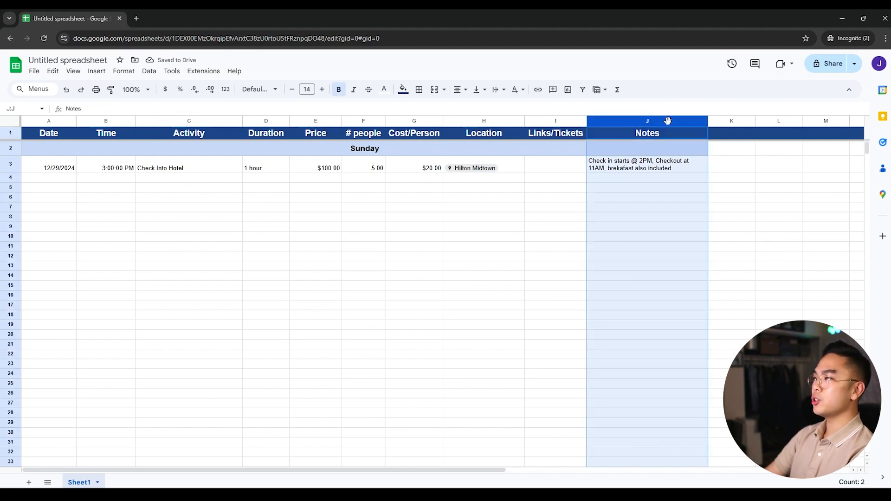
click(494, 89)
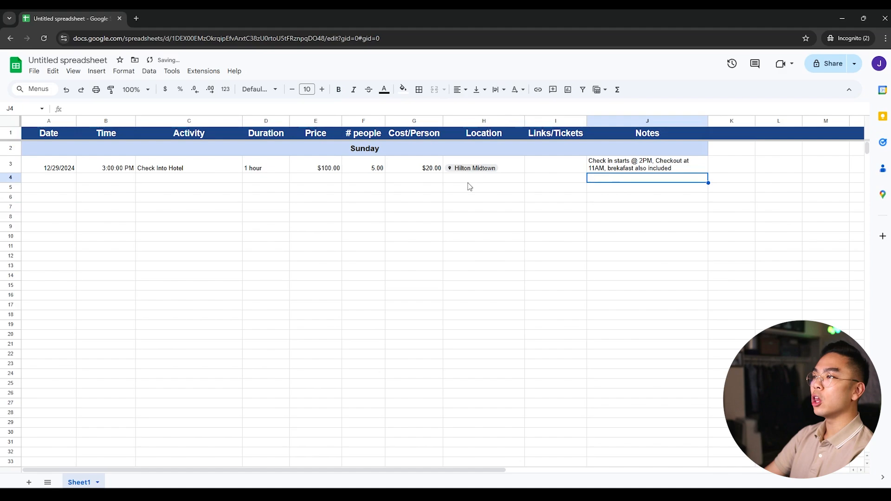
click(646, 164)
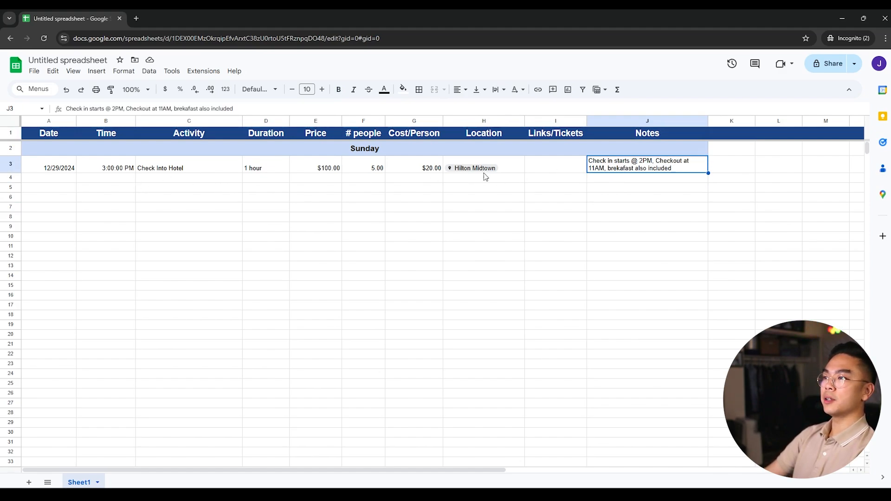
click(555, 168)
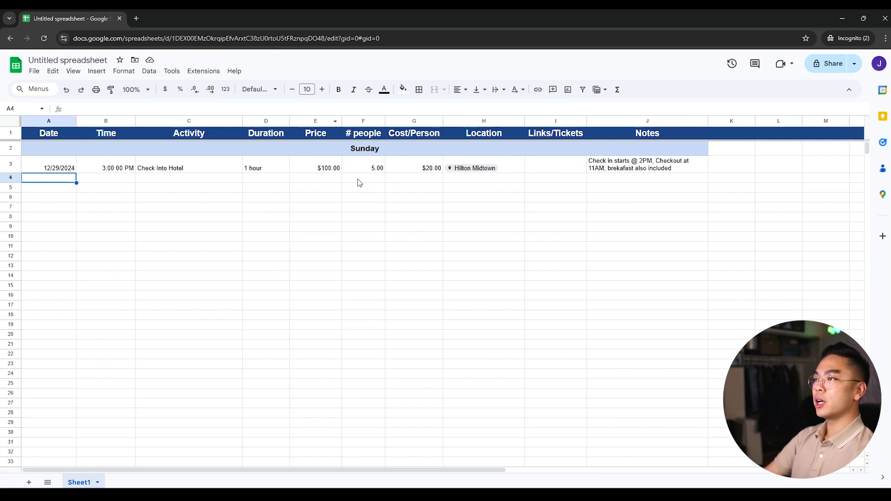
mouse_move(180, 244)
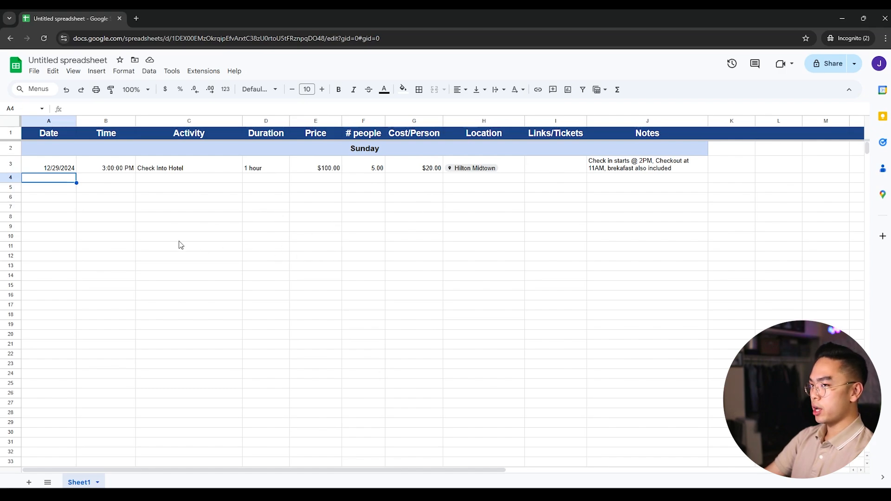
Enter the Skydiving row with 2 hours duration, $375.00 cost and 5 people.
text(12/29/2024)
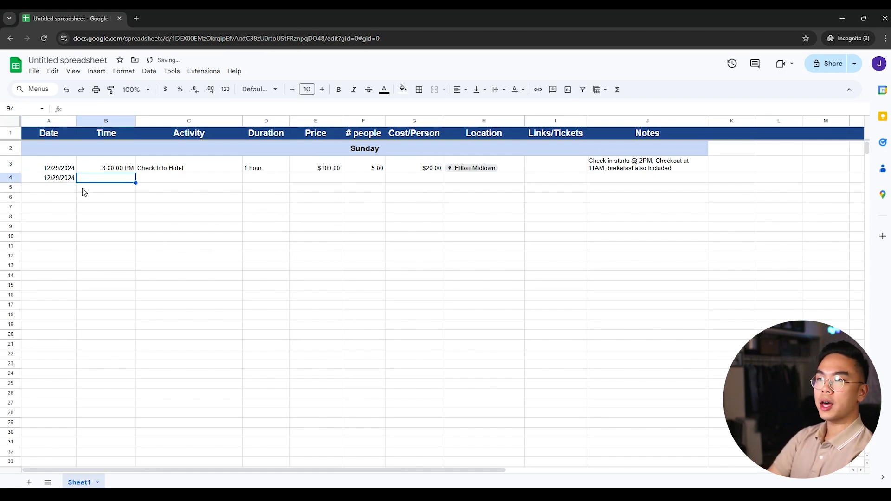
text(Skydiving)
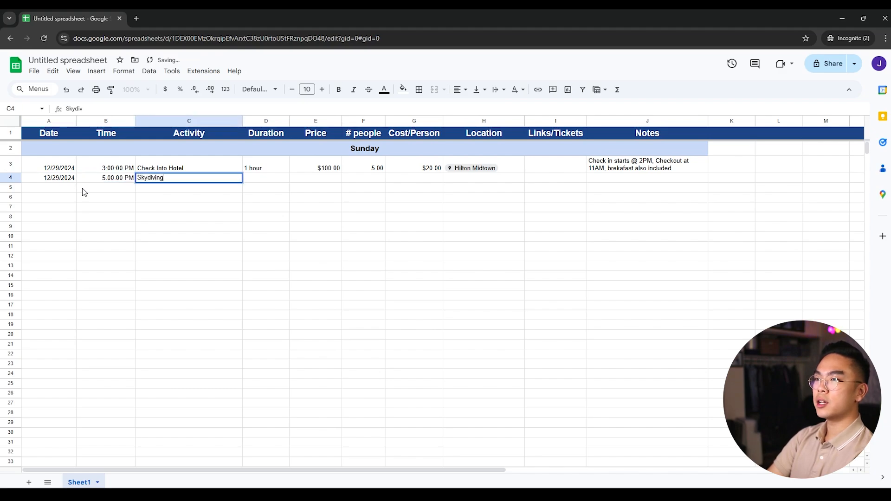
text(2 hour)
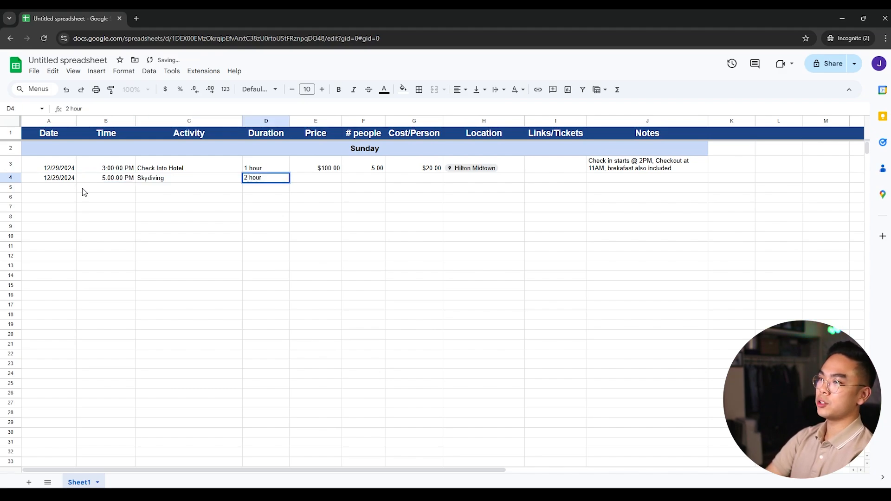
key(tab)
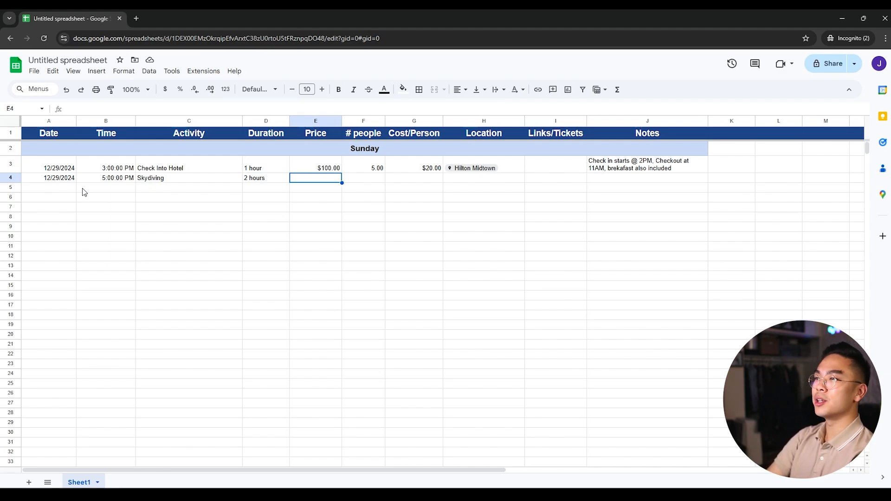
text(37)
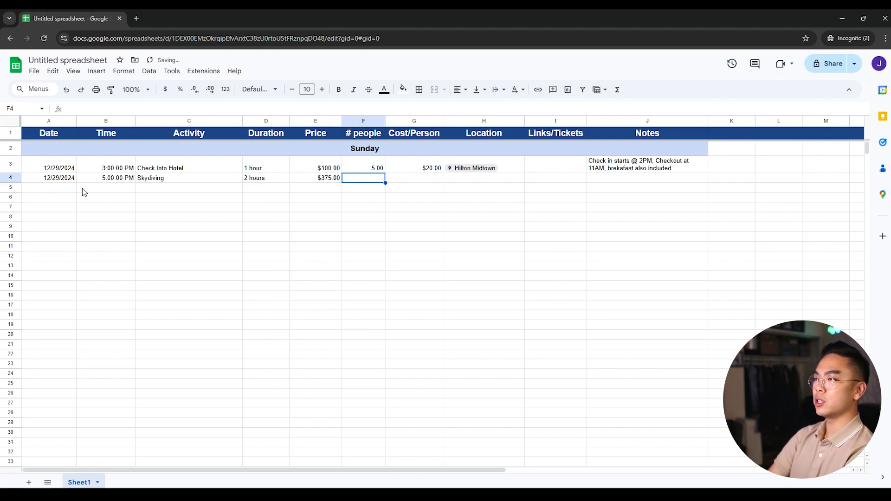
text(5.00)
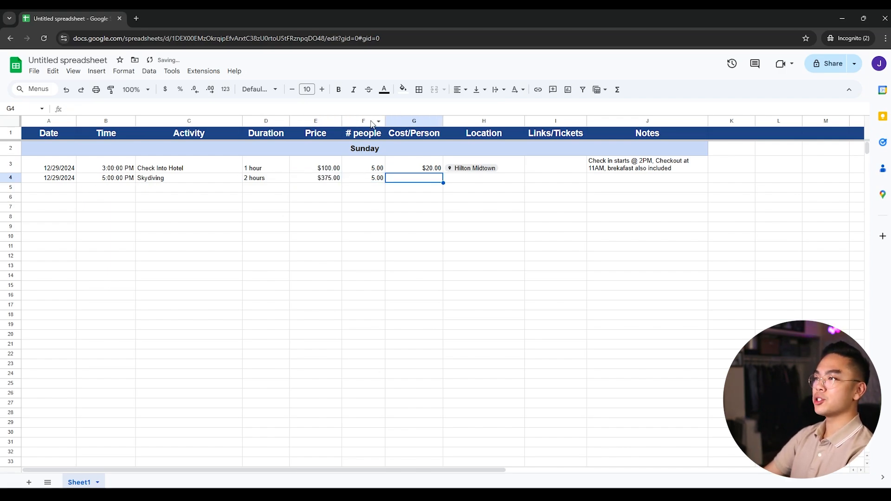
Format the # people column F as whole numbers.
click(363, 168)
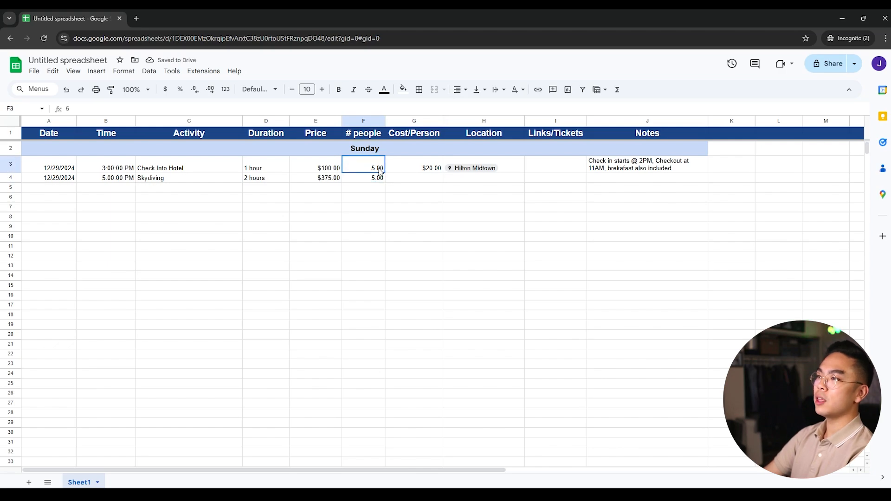
click(363, 178)
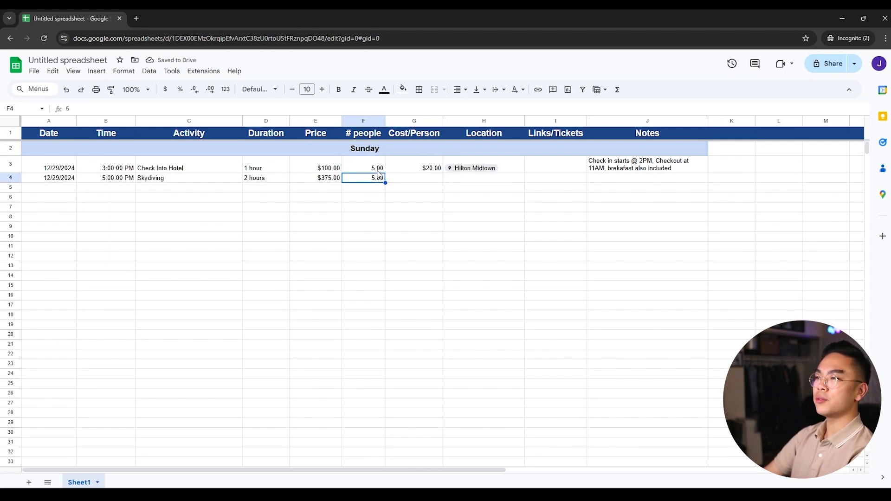
click(363, 167)
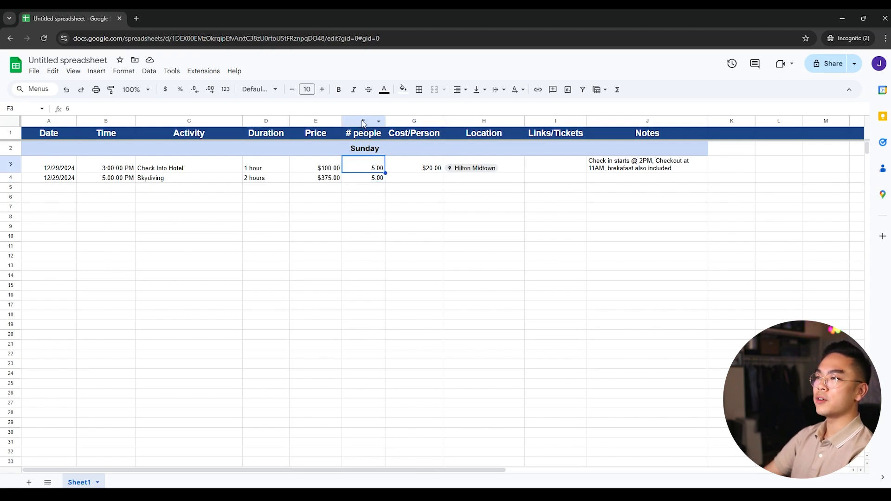
click(124, 71)
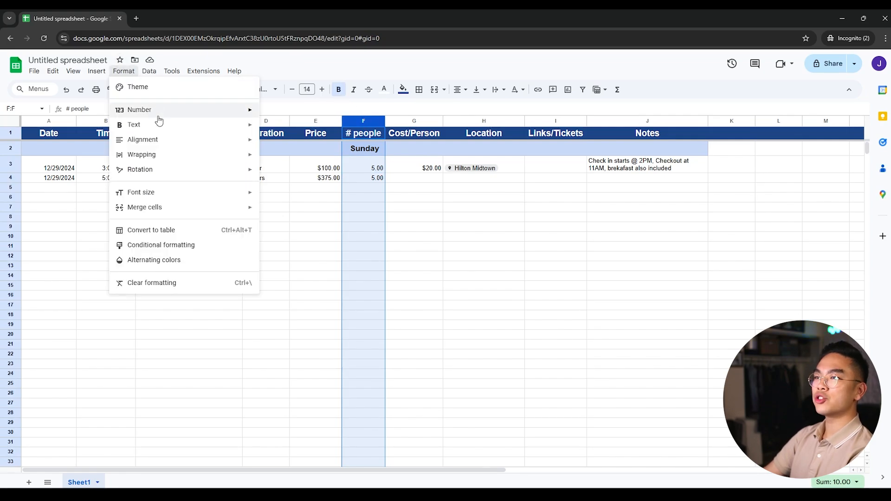
click(140, 109)
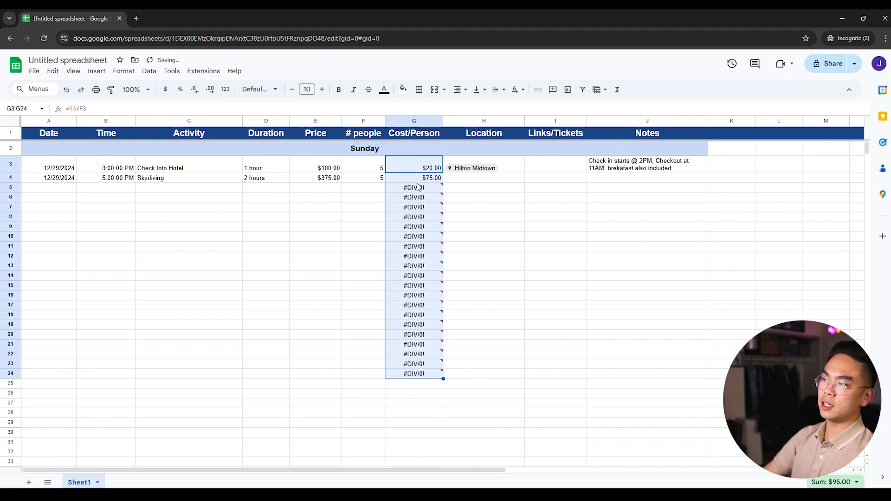
mouse_move(413, 187)
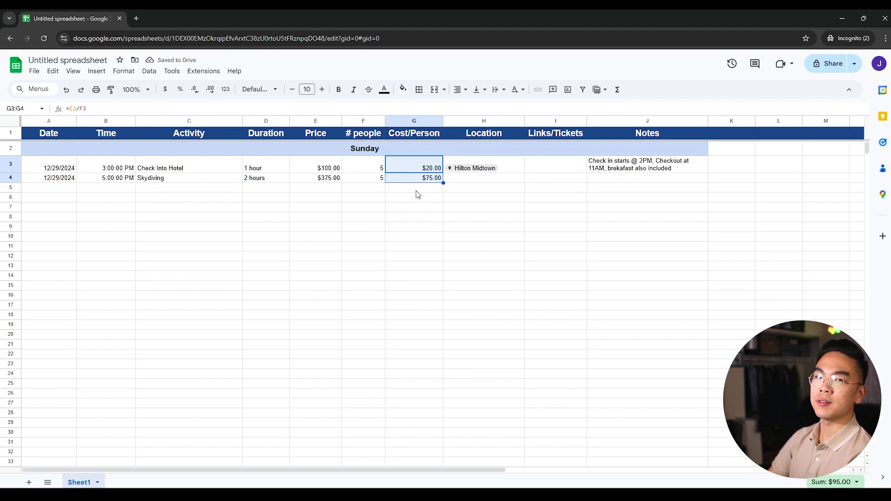
click(413, 178)
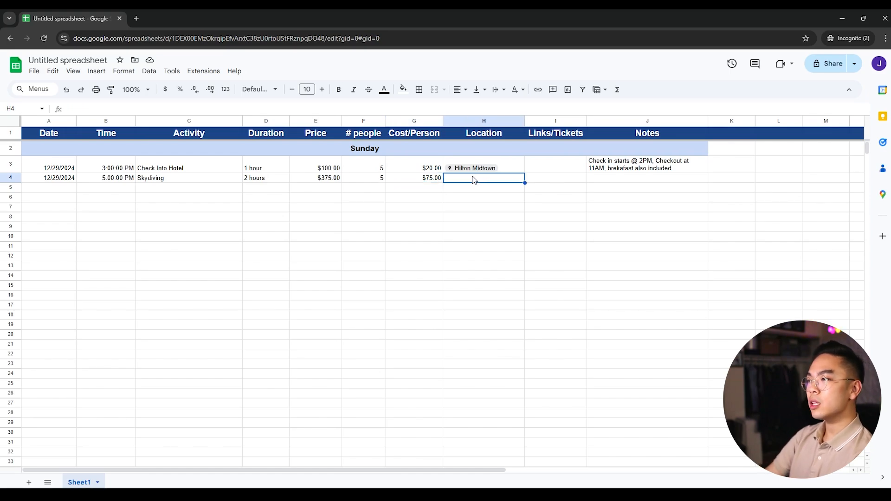
Put a Western New York Skydiving place chip in cell H4.
right_click(483, 178)
text(skydiving new york)
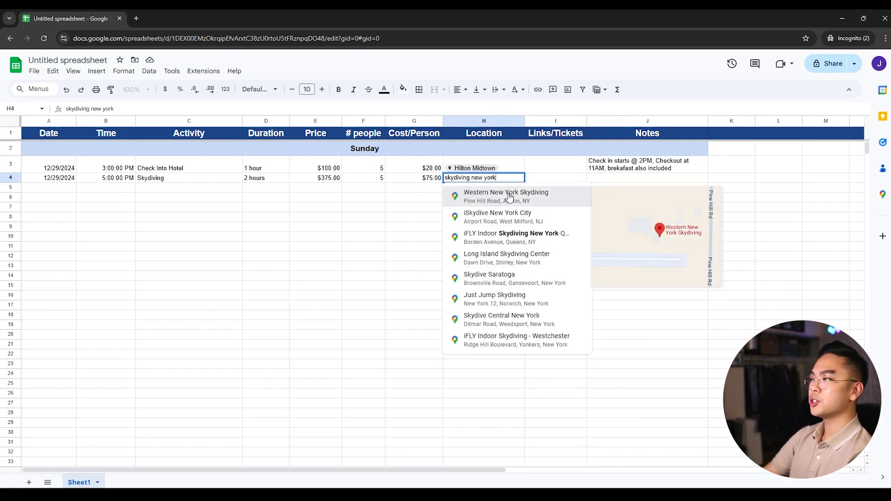
click(505, 196)
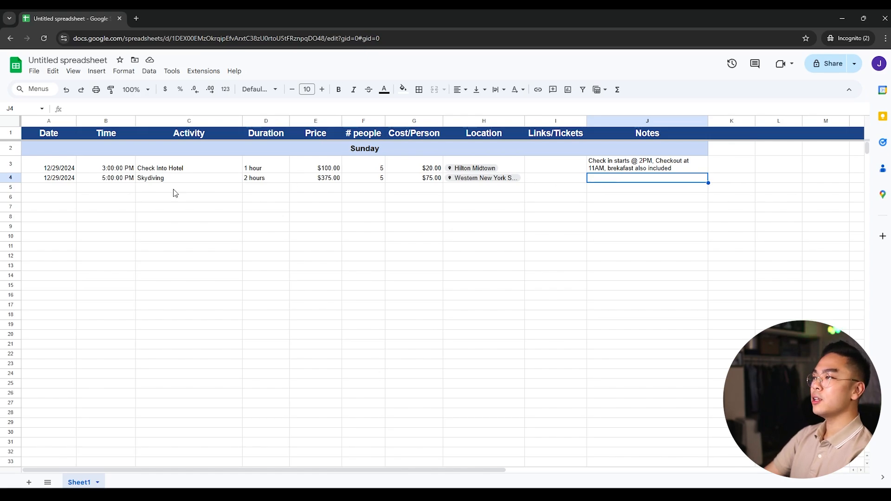
click(646, 197)
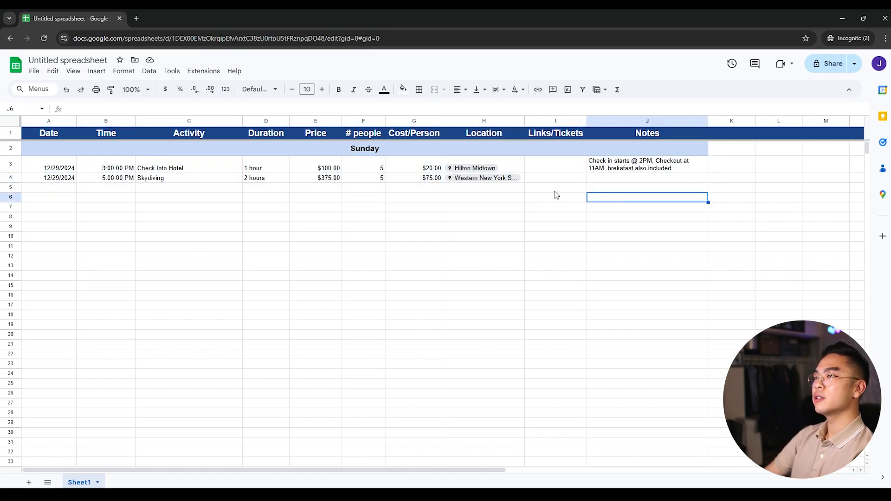
Copy the Sunday day row into row 6 and relabel it Monday.
right_click(9, 148)
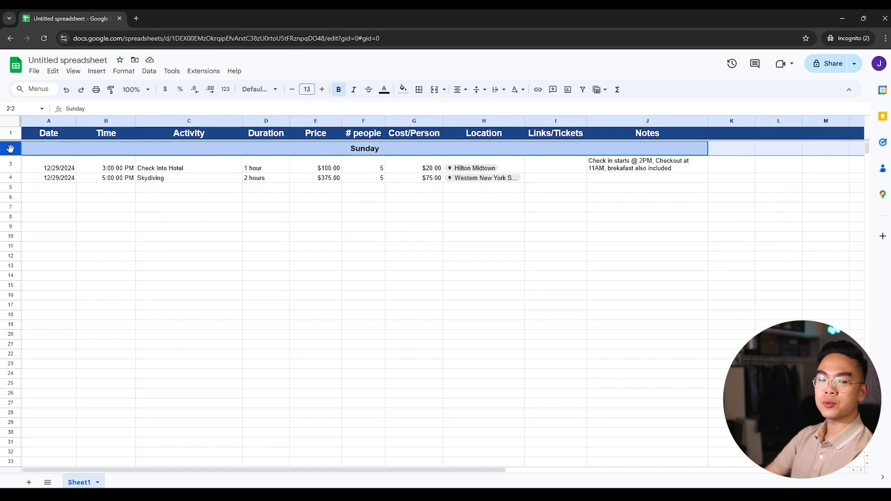
right_click(10, 148)
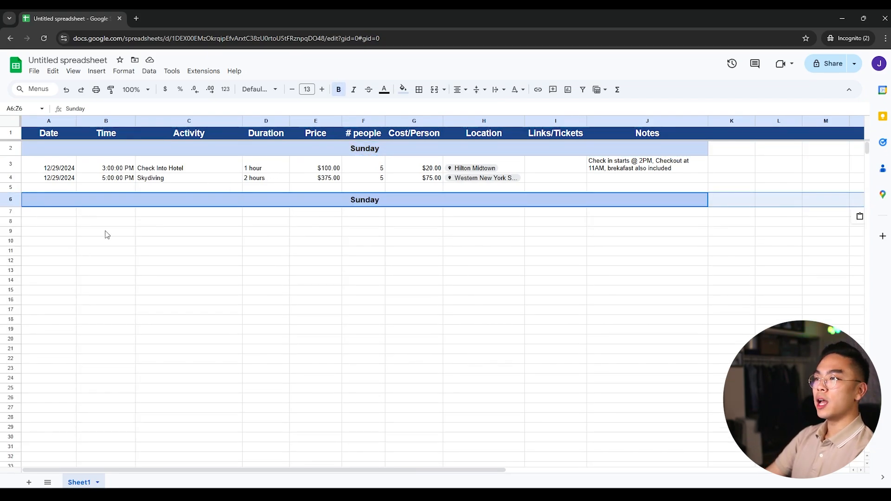
text(Monday)
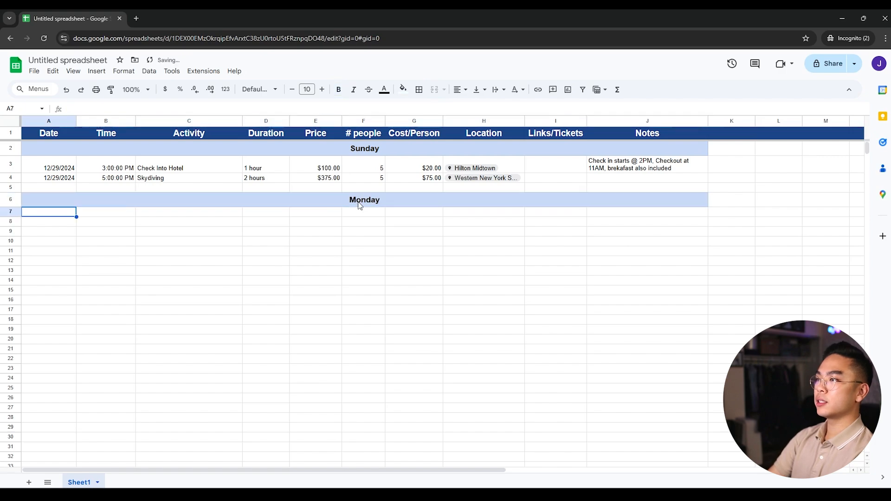
mouse_move(15, 233)
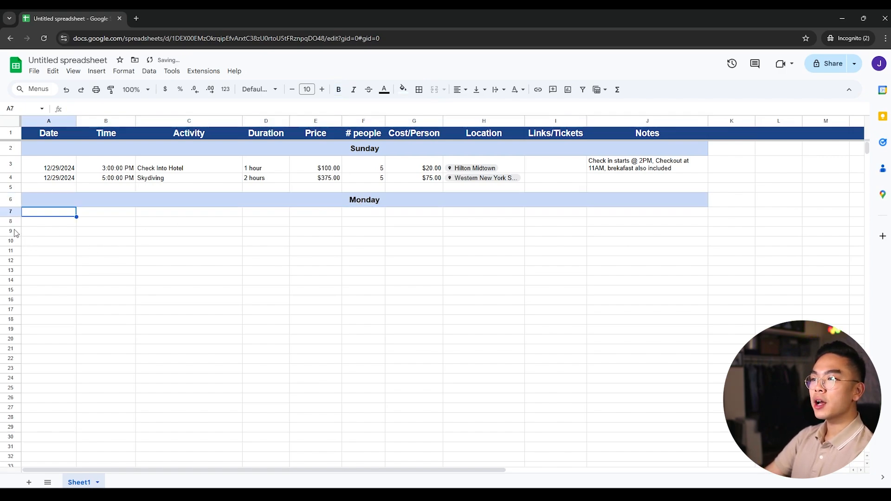
Add Tuesday and Wednesday day rows in rows 9 and 11.
text(T)
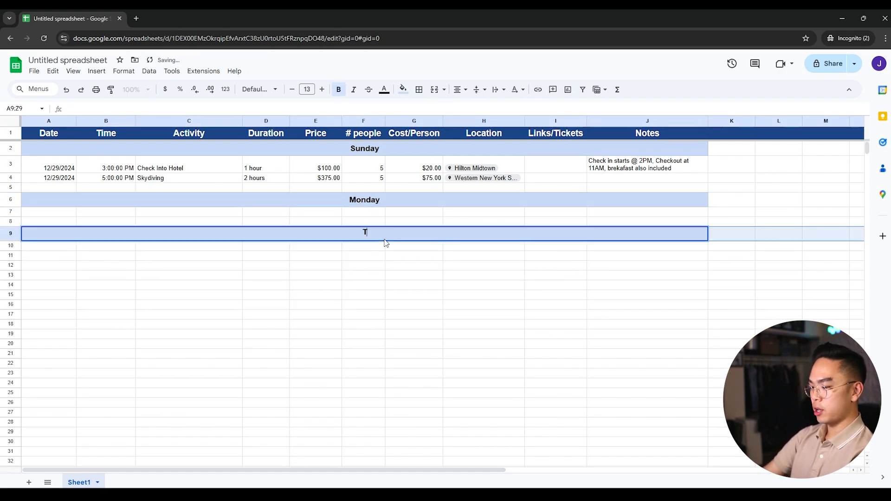
text(Tuesday)
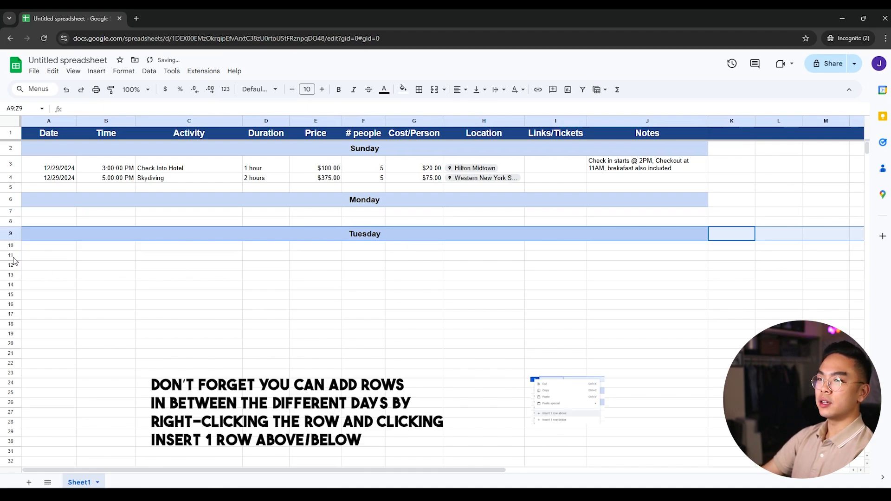
right_click(48, 255)
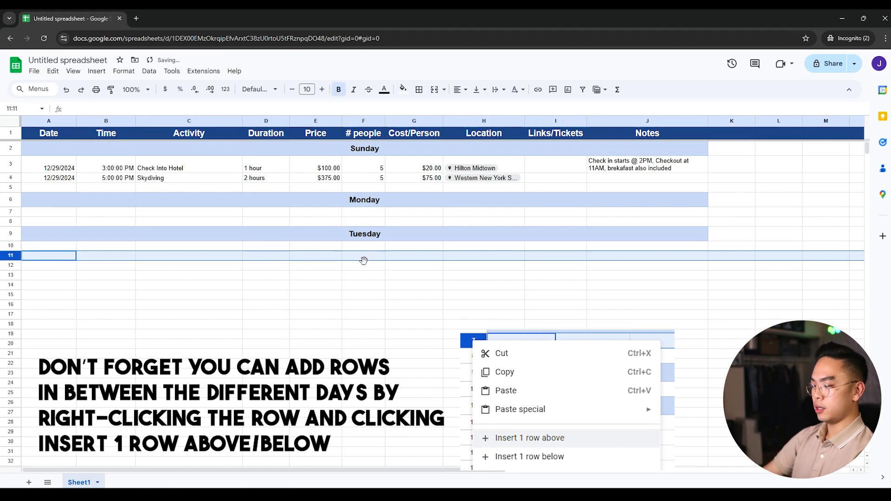
text(Wednes)
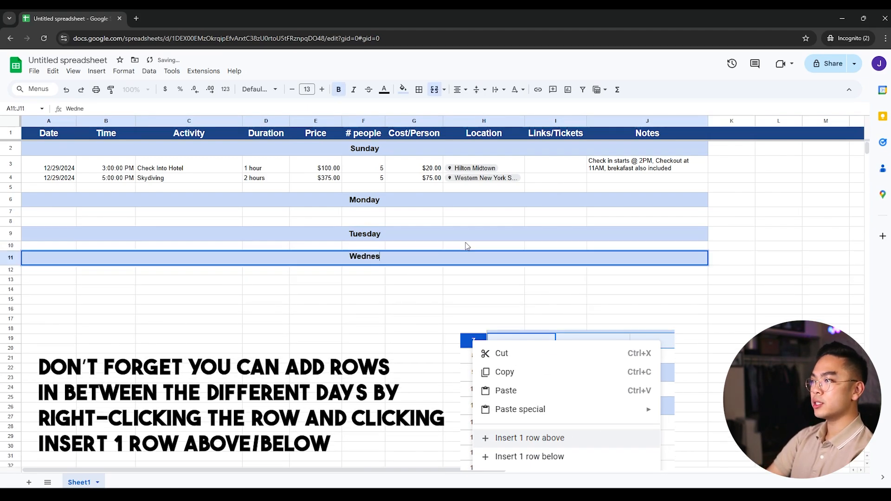
click(414, 308)
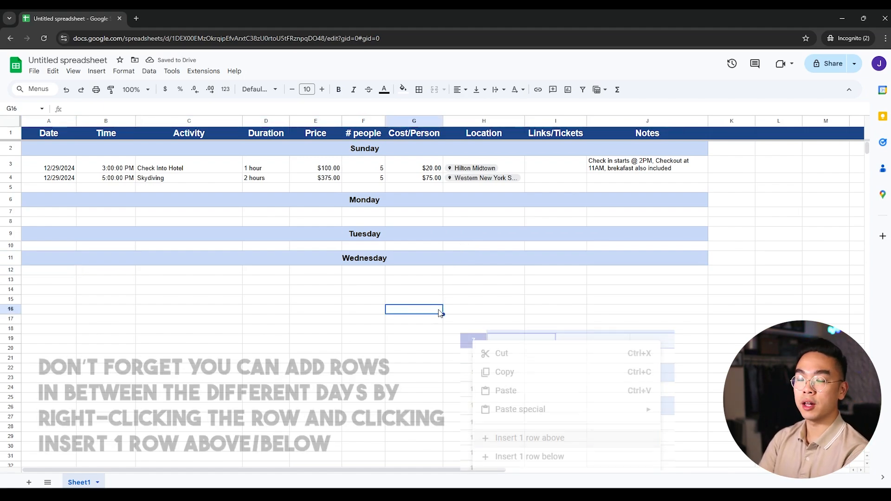
click(413, 328)
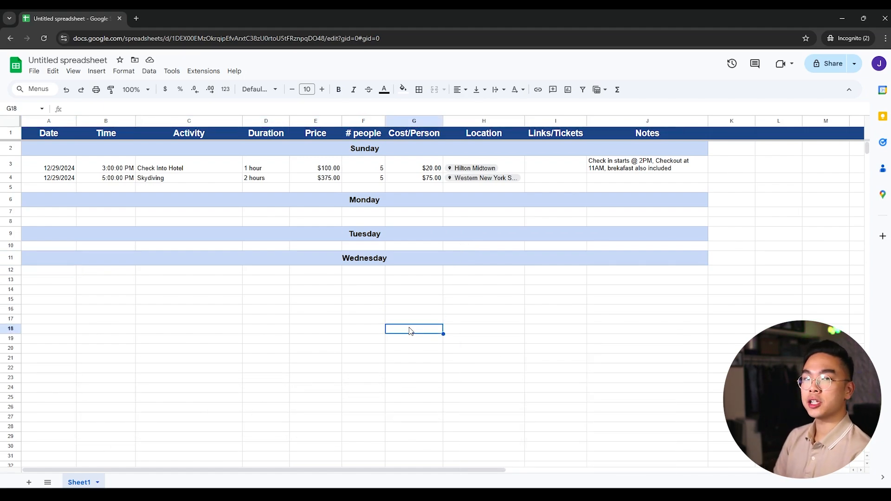
mouse_move(253, 135)
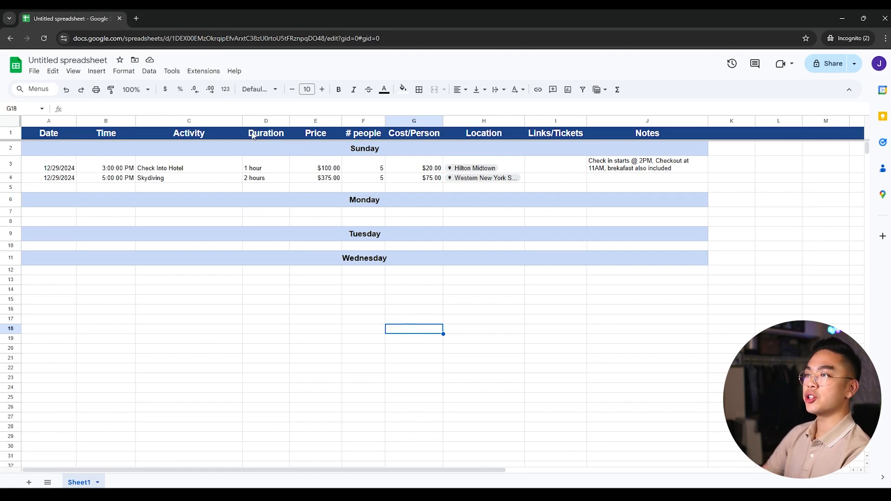
Insert a column right of Activity, head it 'Type', narrow it, and select its cells.
click(189, 121)
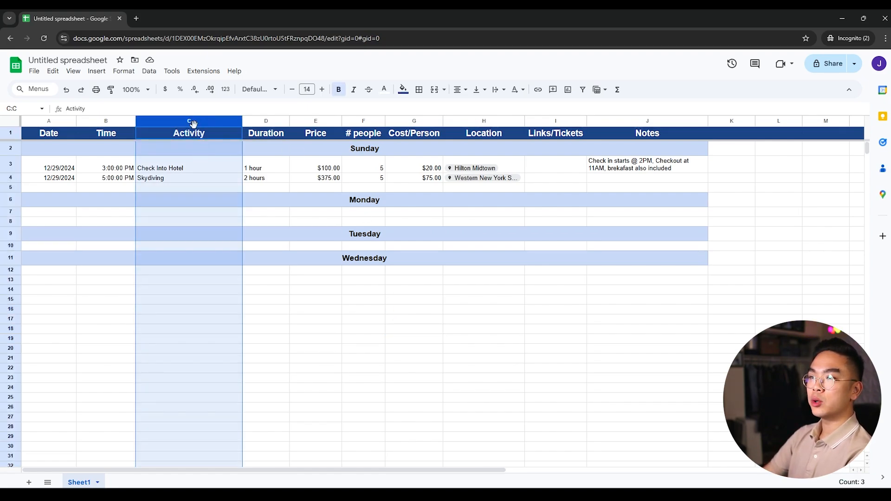
right_click(188, 124)
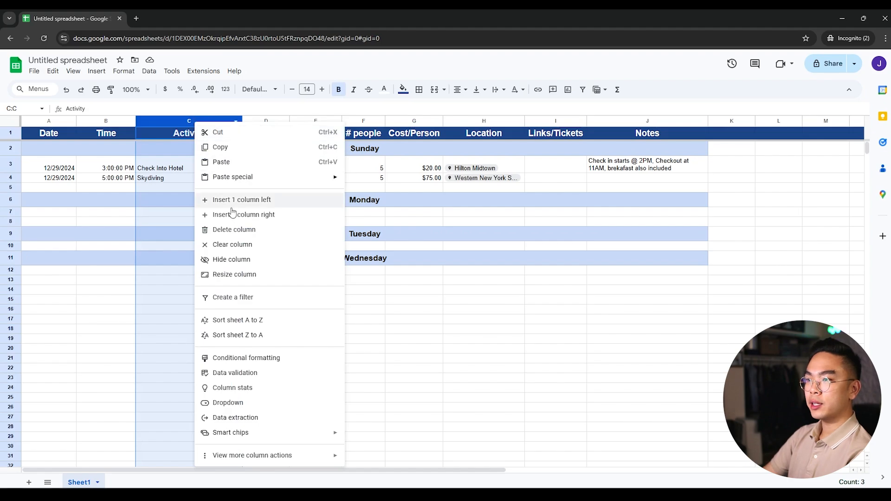
click(242, 199)
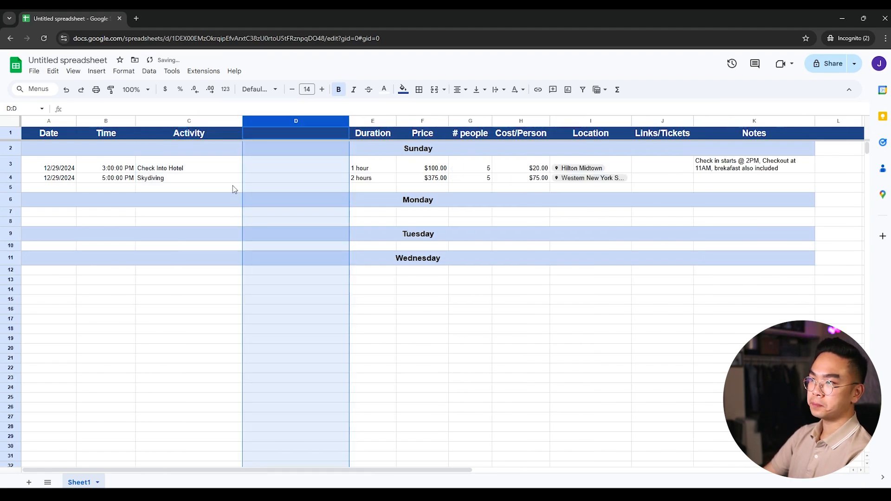
text(Type)
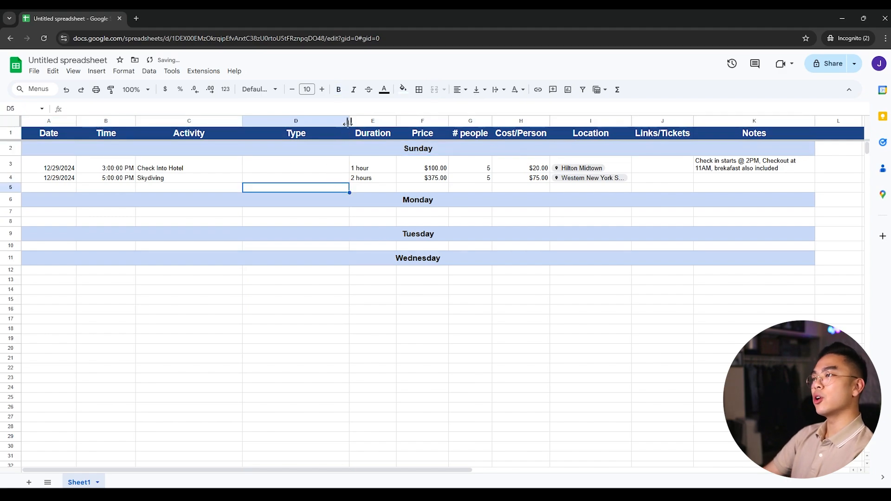
drag(349, 121, 309, 121)
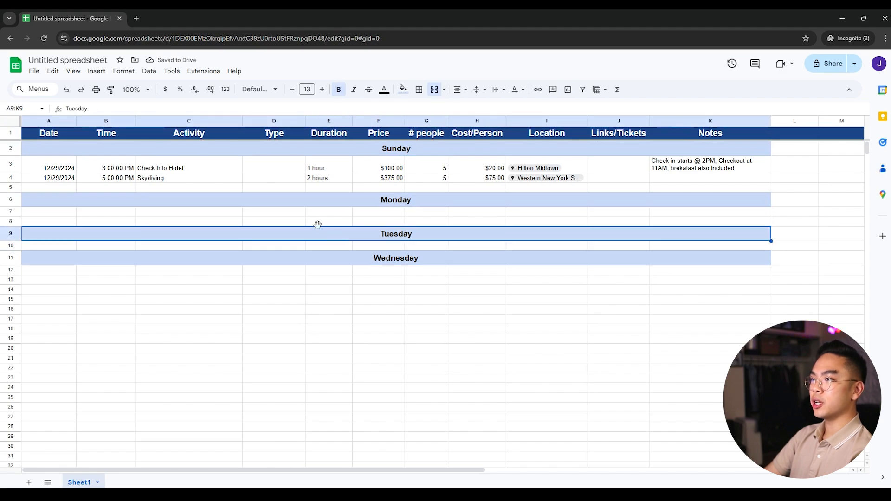
click(273, 121)
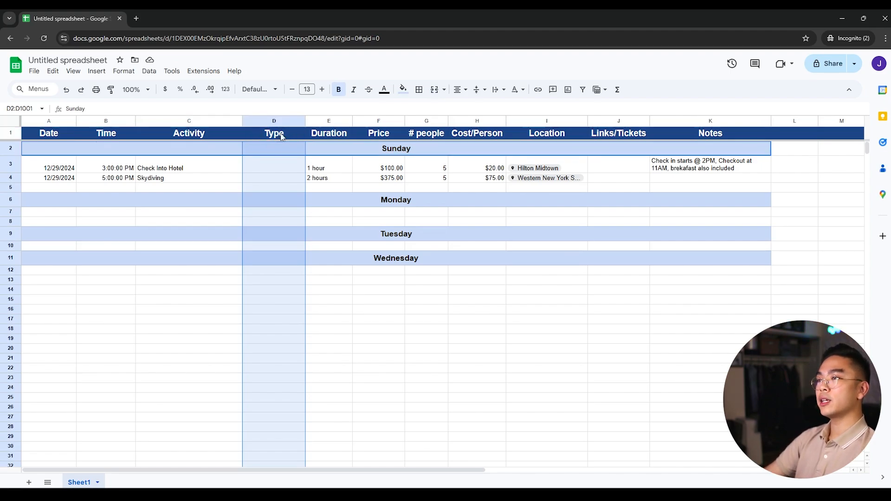
scroll(down, 3)
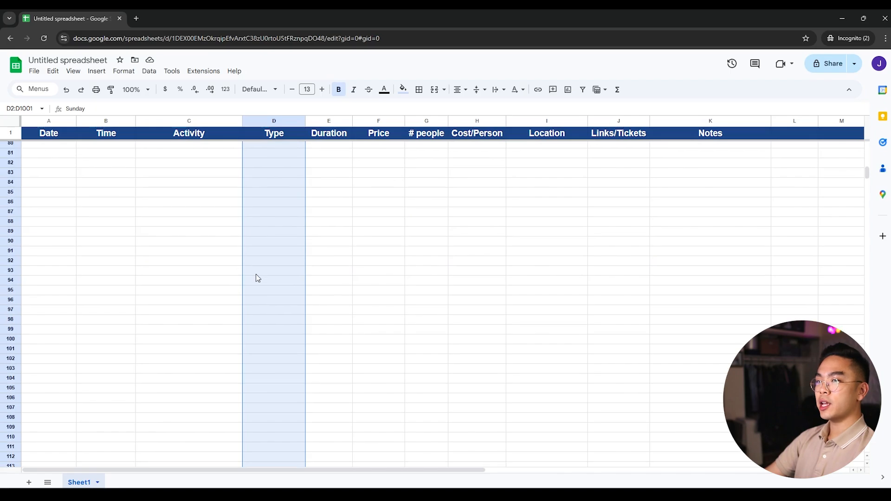
scroll(up, 3)
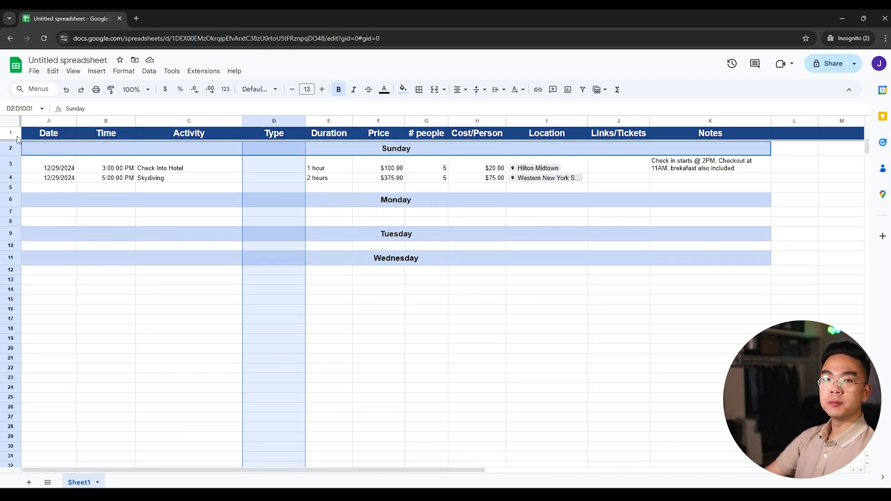
Add a Type dropdown with Lodging, Entertainment, Food, Drinks and Transpotation options.
right_click(243, 177)
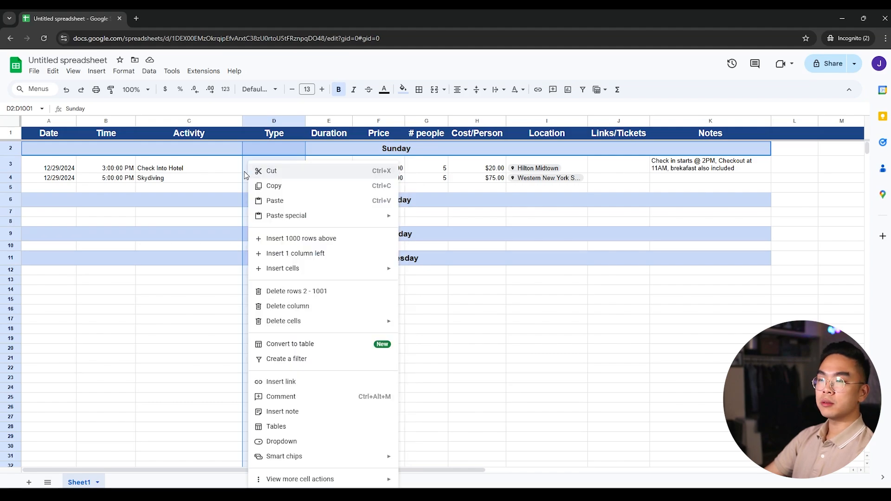
mouse_move(294, 431)
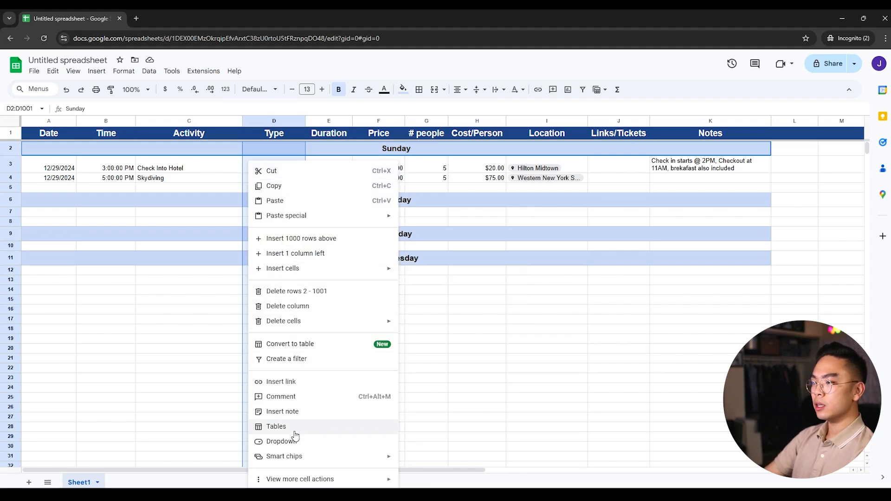
click(280, 441)
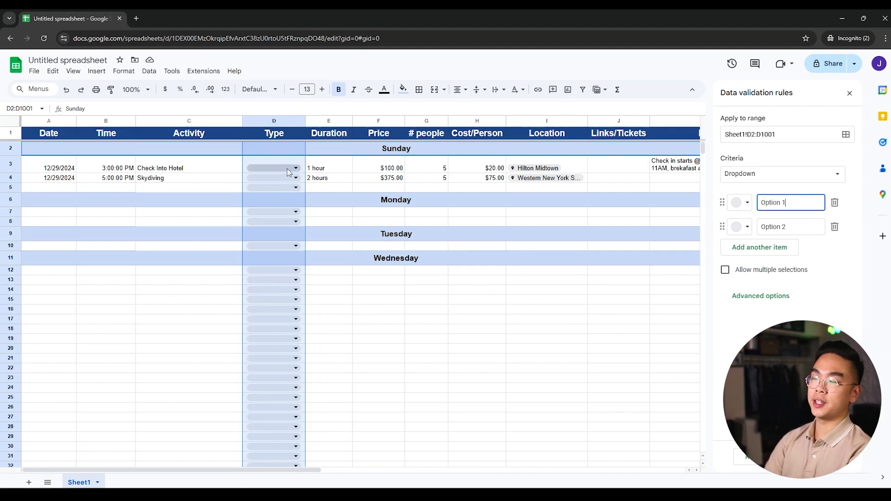
text(Lodging)
click(790, 227)
text(E)
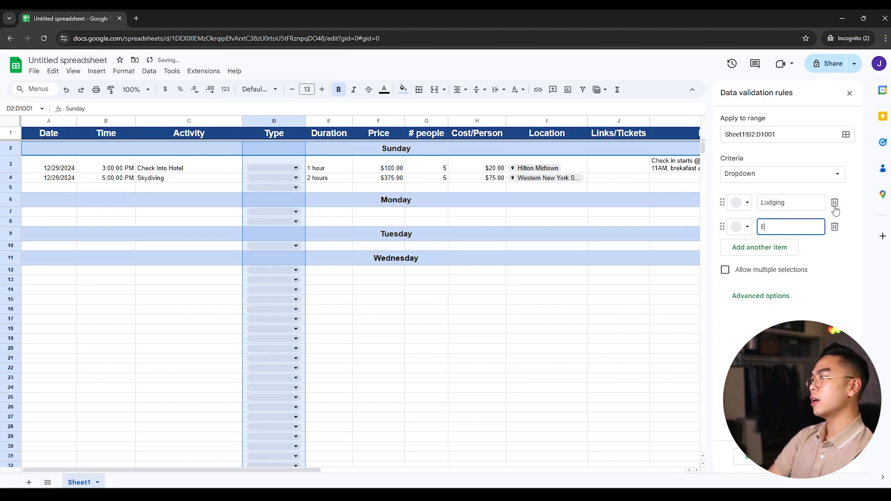
text(ntertainment)
text(Drinks)
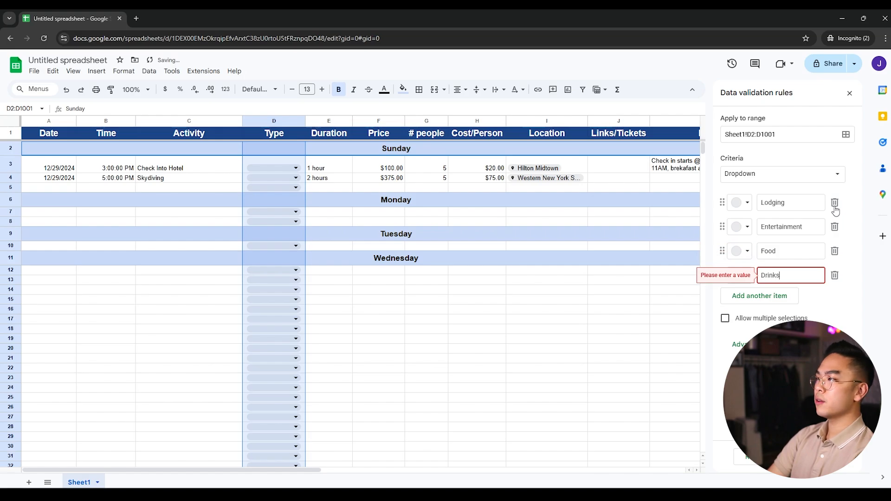
text(Transpotation)
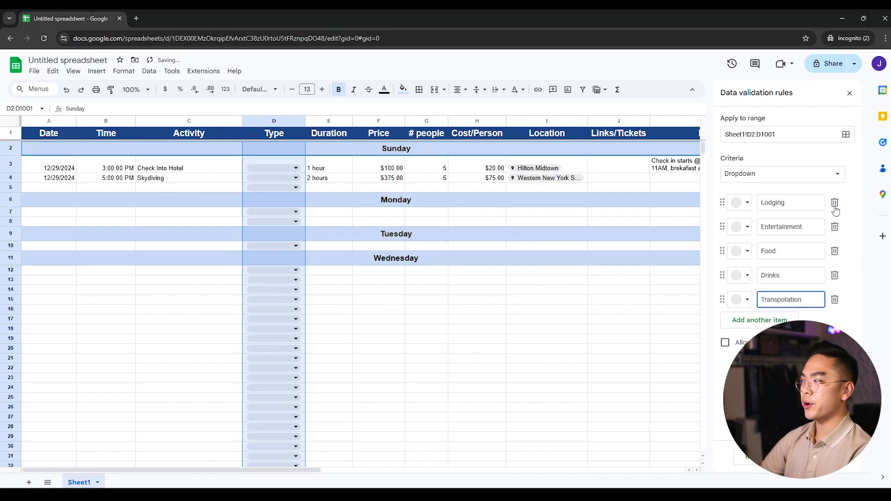
Colour the dropdown options, including purple for Drinks, and close the sidebar.
click(739, 202)
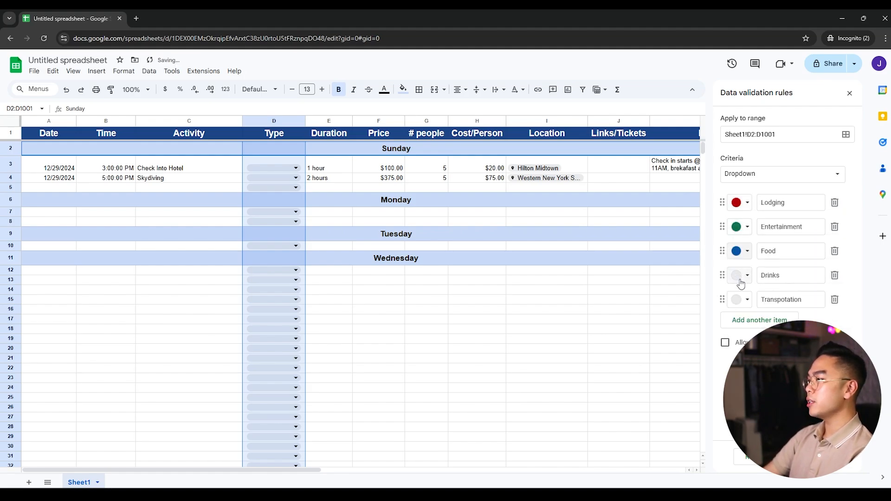
click(738, 275)
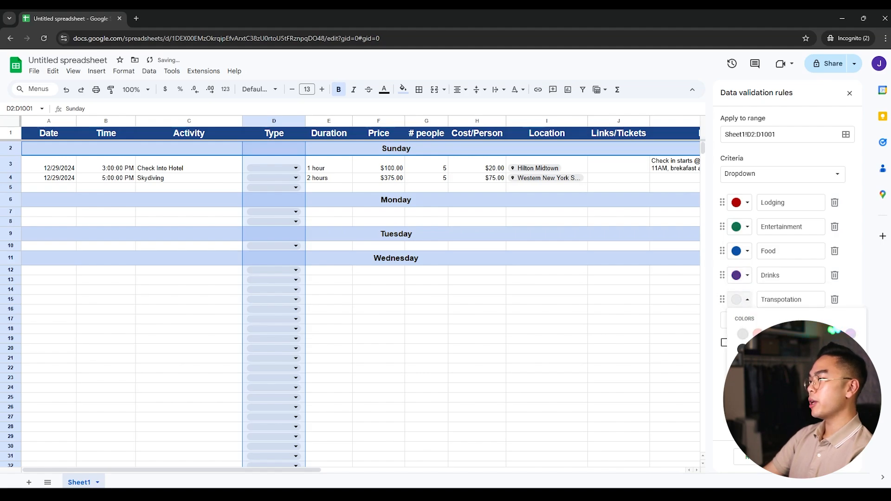
click(742, 333)
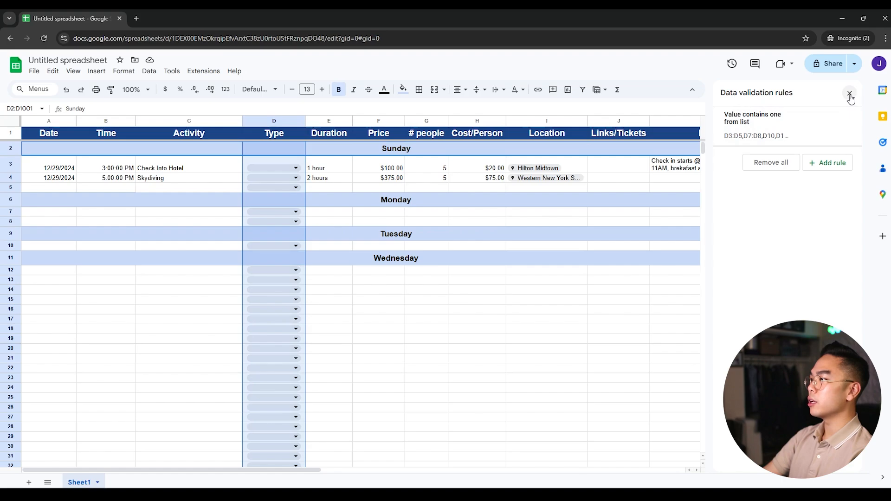
click(849, 93)
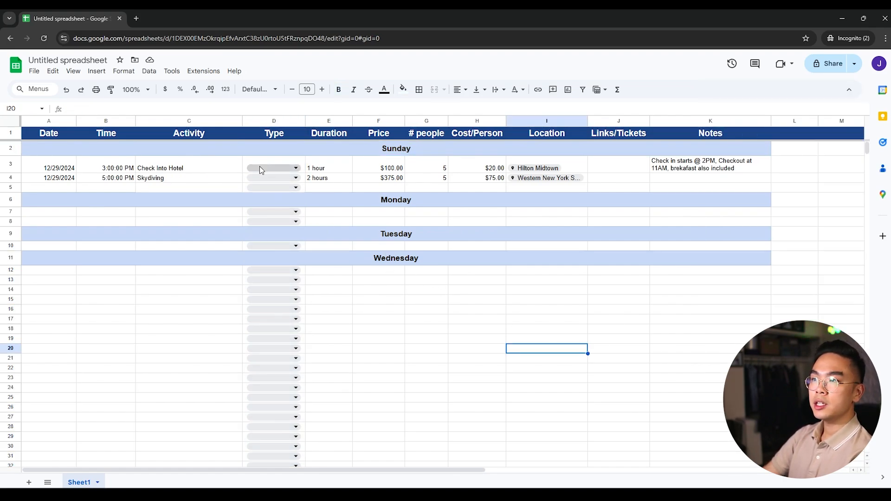
Choose Lodging in D3, Entertainment in D4 and Food in D5.
click(270, 177)
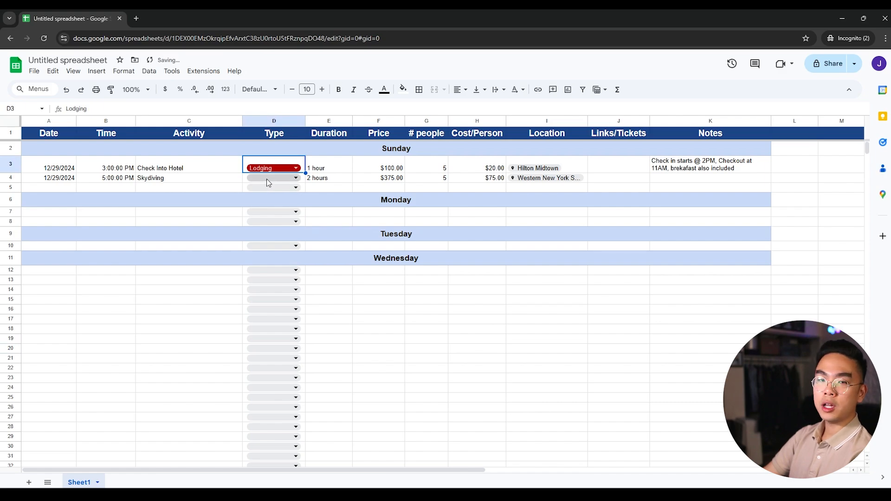
click(272, 177)
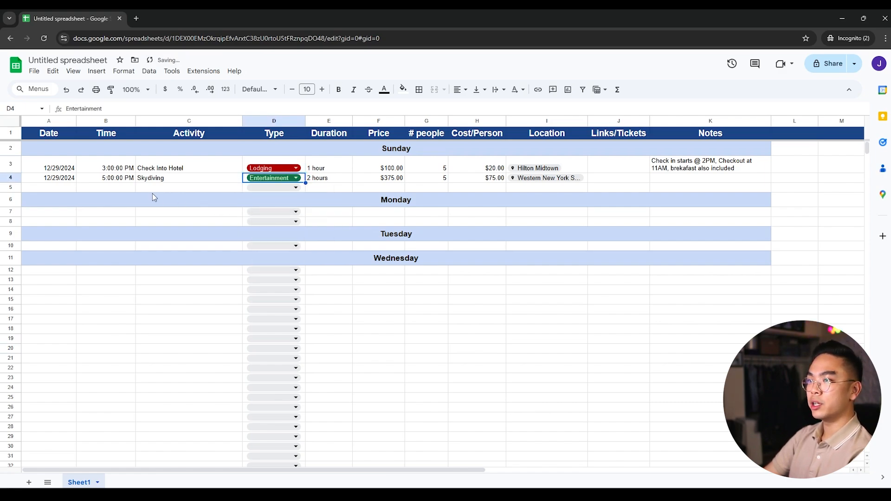
click(295, 188)
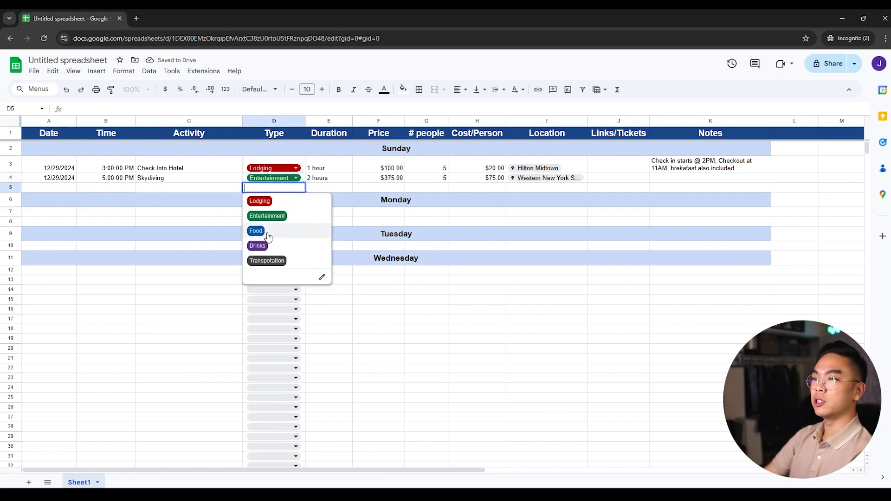
click(256, 231)
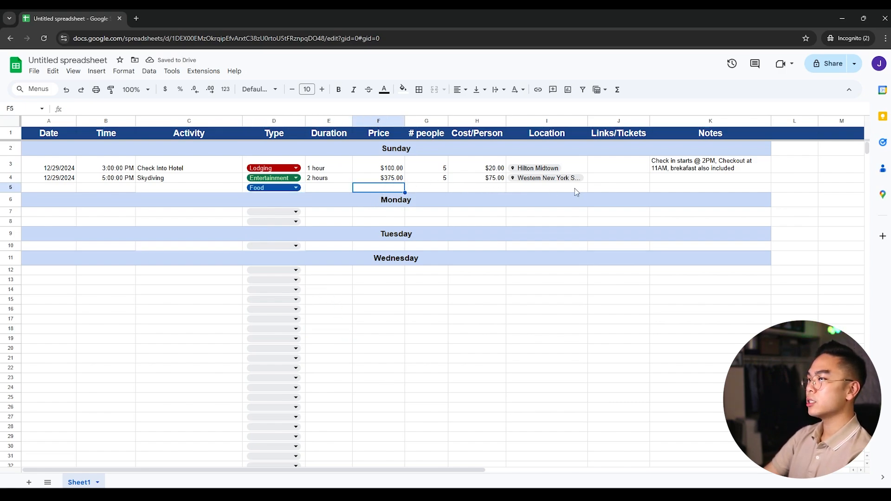
click(546, 187)
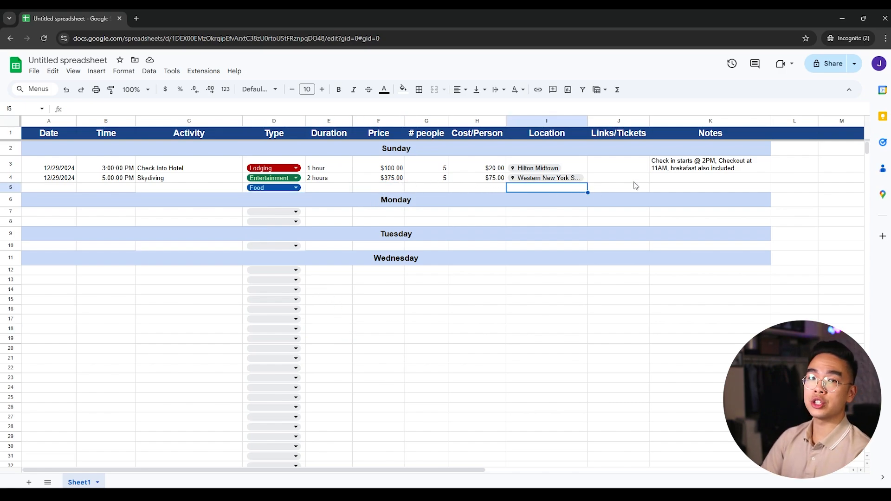